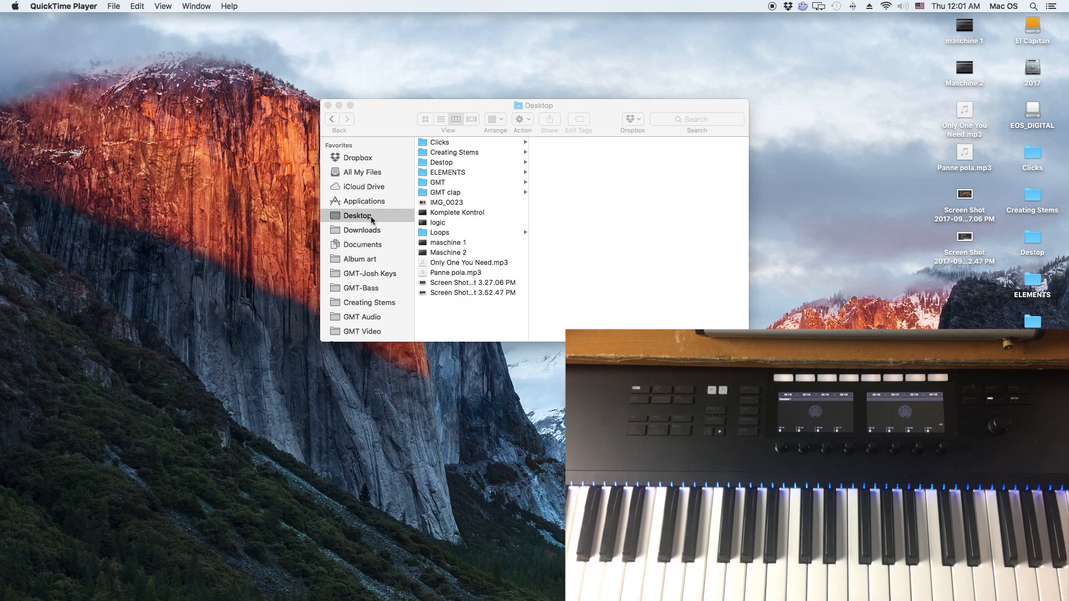
mouse_move(393, 110)
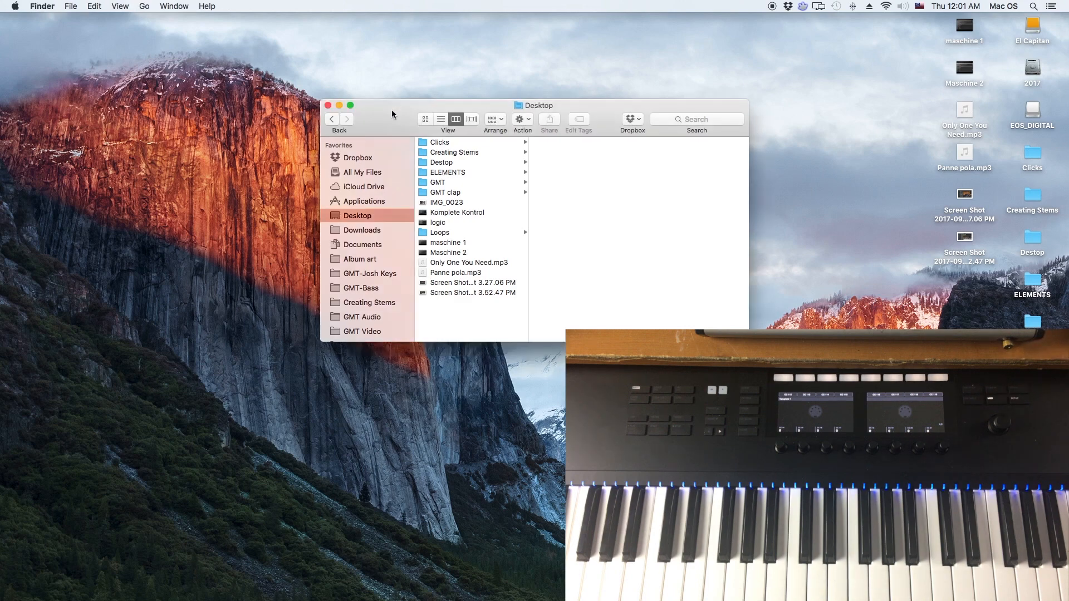
mouse_move(372, 245)
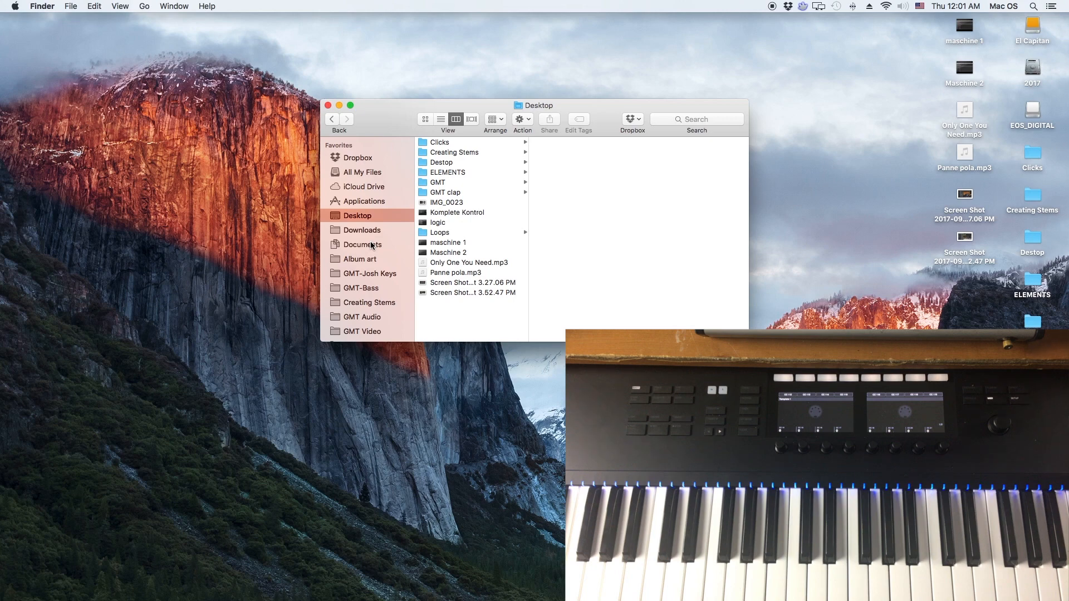
mouse_move(356, 280)
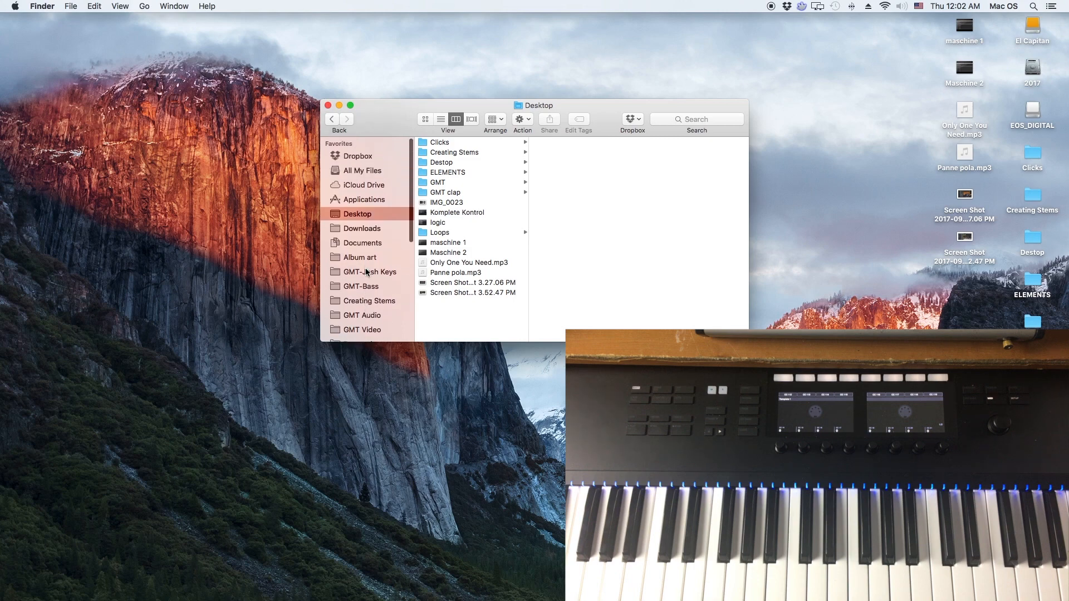
Browse from Mac Pro to El Capitan's Library > Application Support > Native Instruments folder
left_click(358, 306)
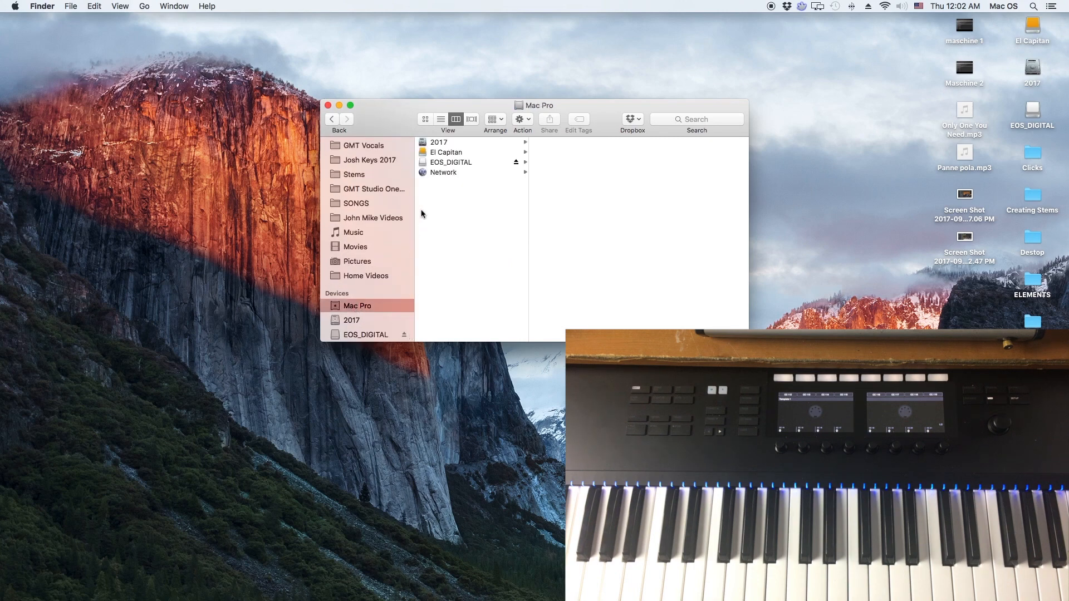
left_click(445, 152)
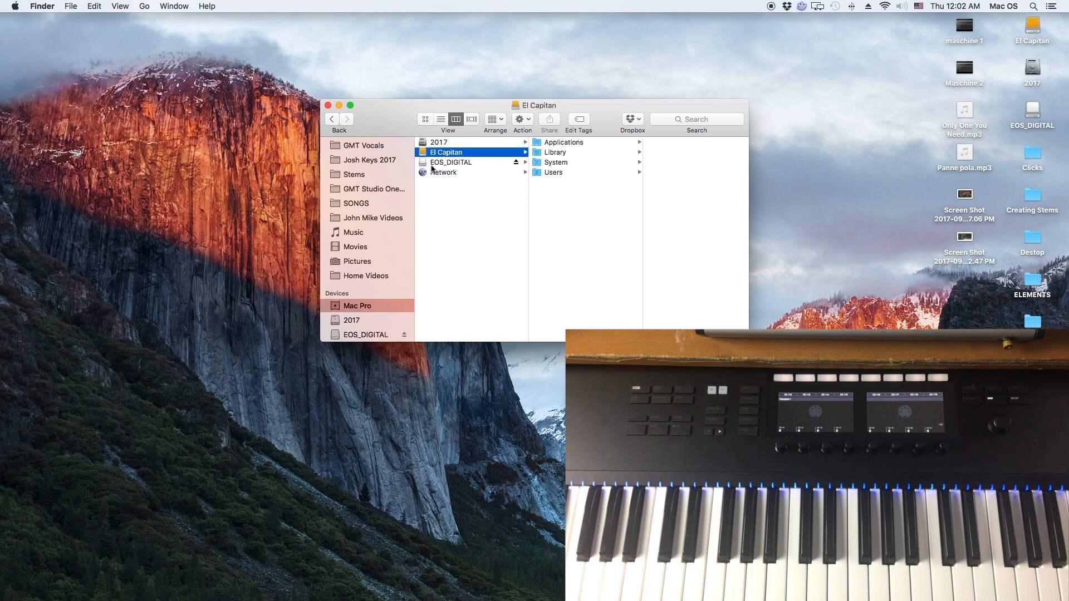
mouse_move(563, 162)
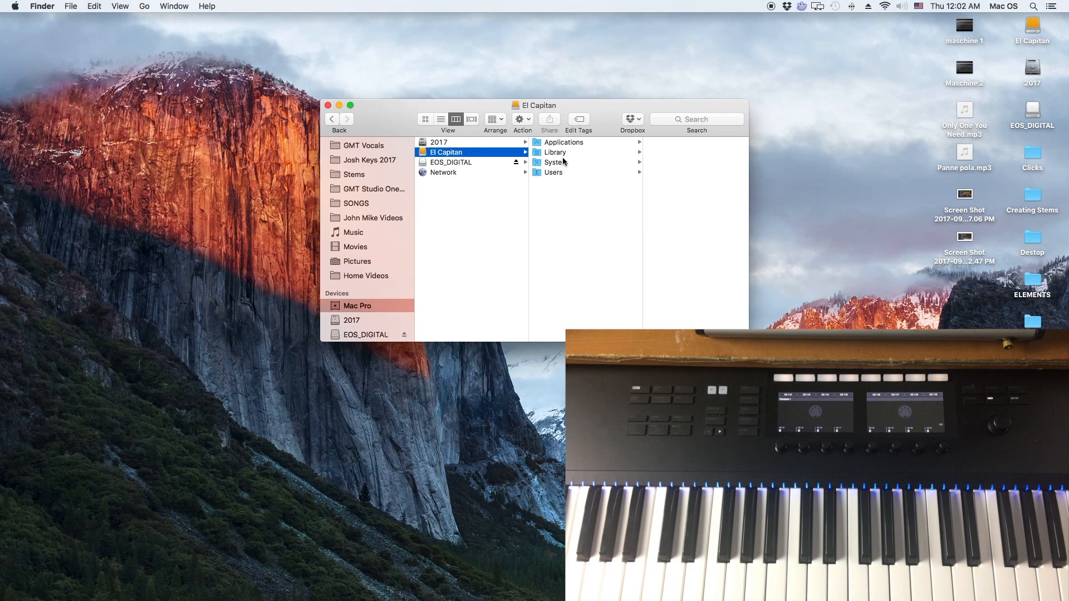
left_click(555, 151)
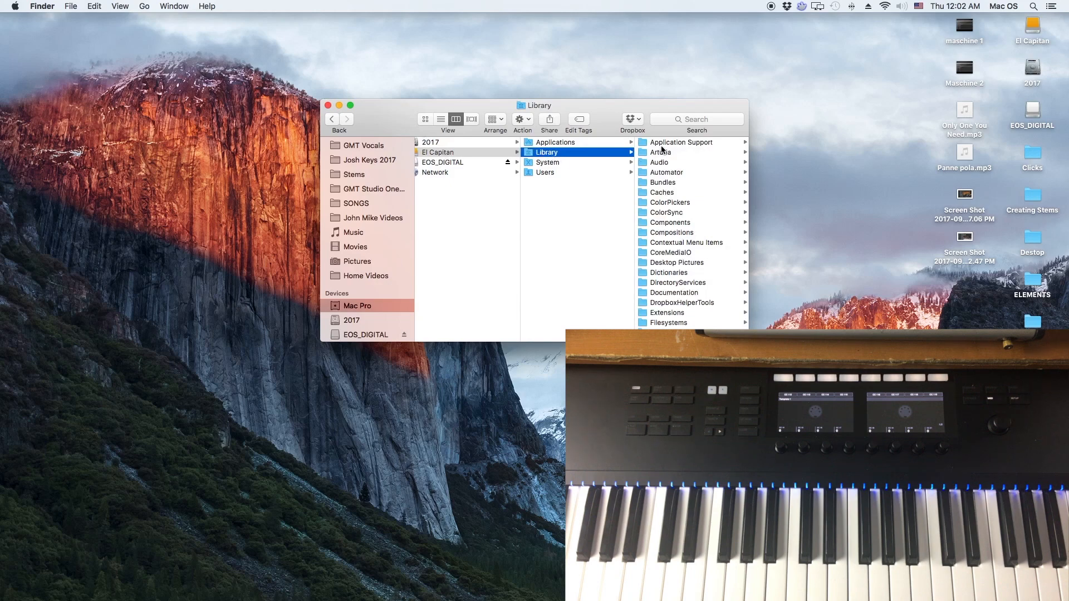
left_click(679, 142)
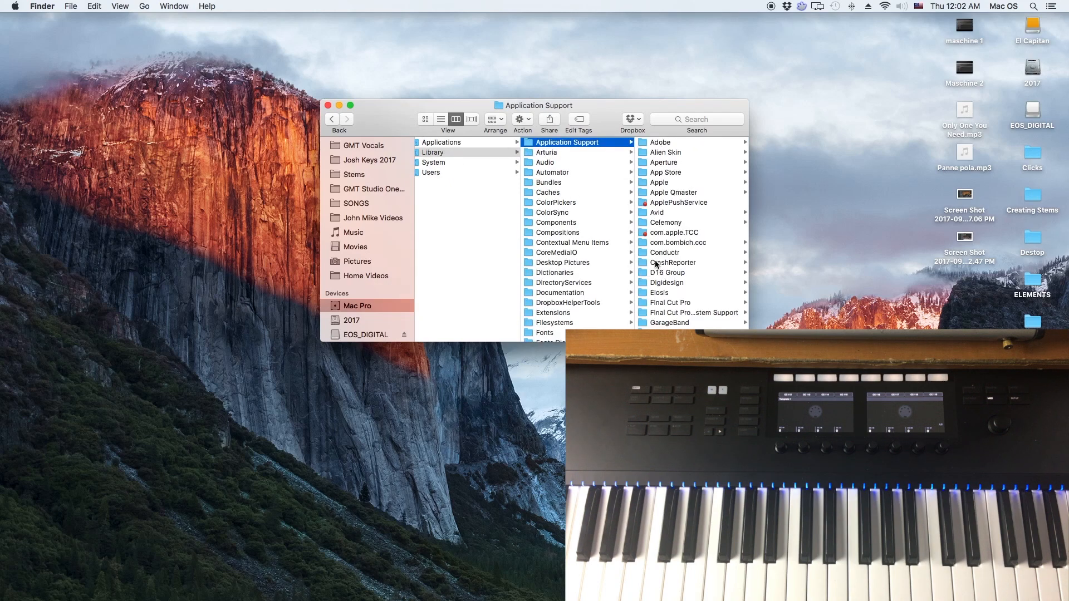
left_click(564, 257)
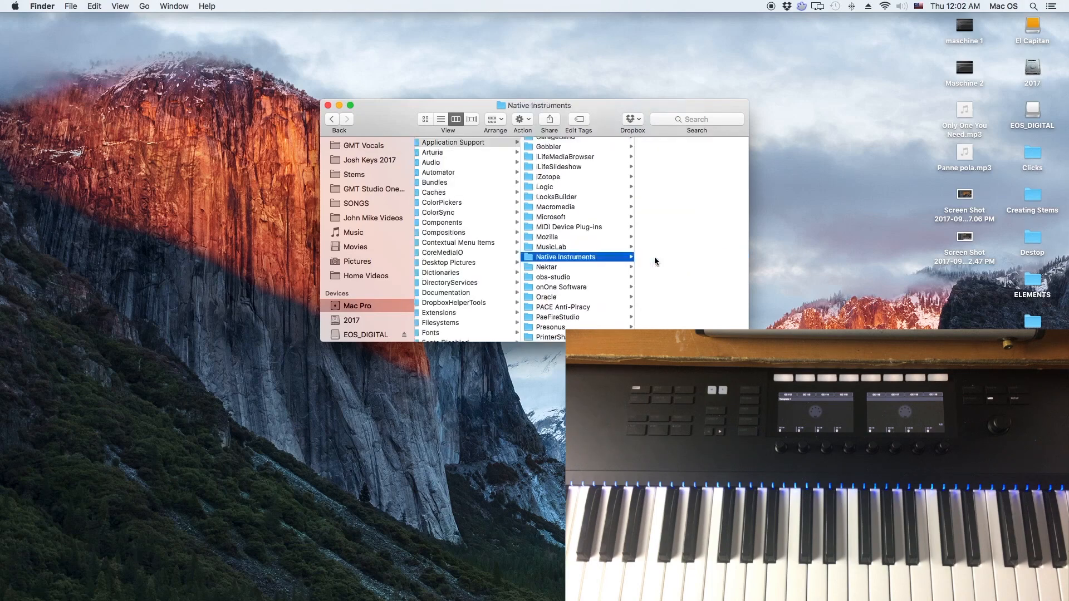
left_click(565, 257)
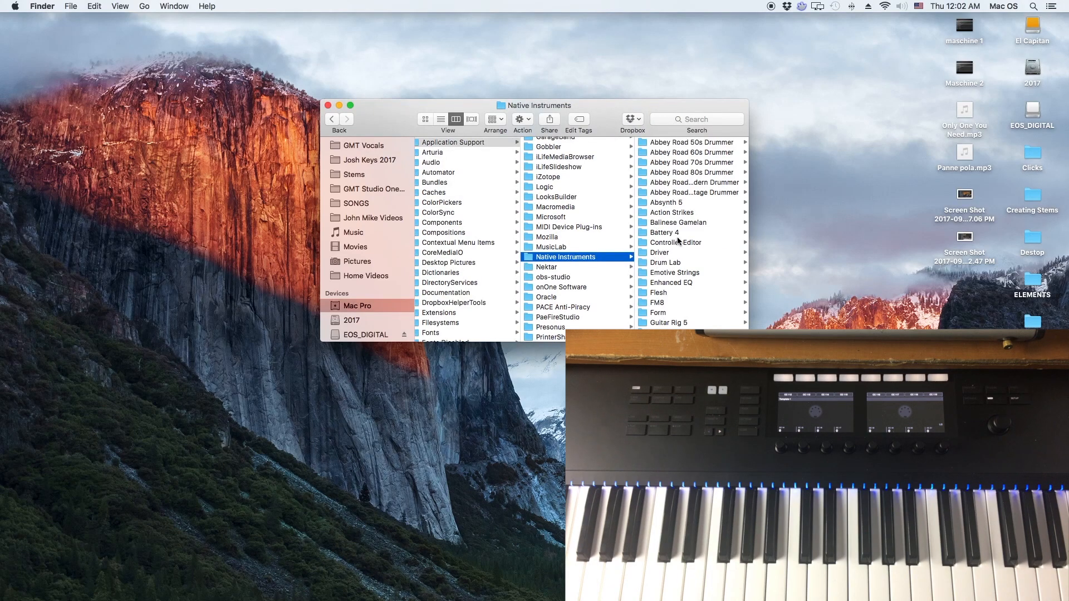
scroll("down", 3)
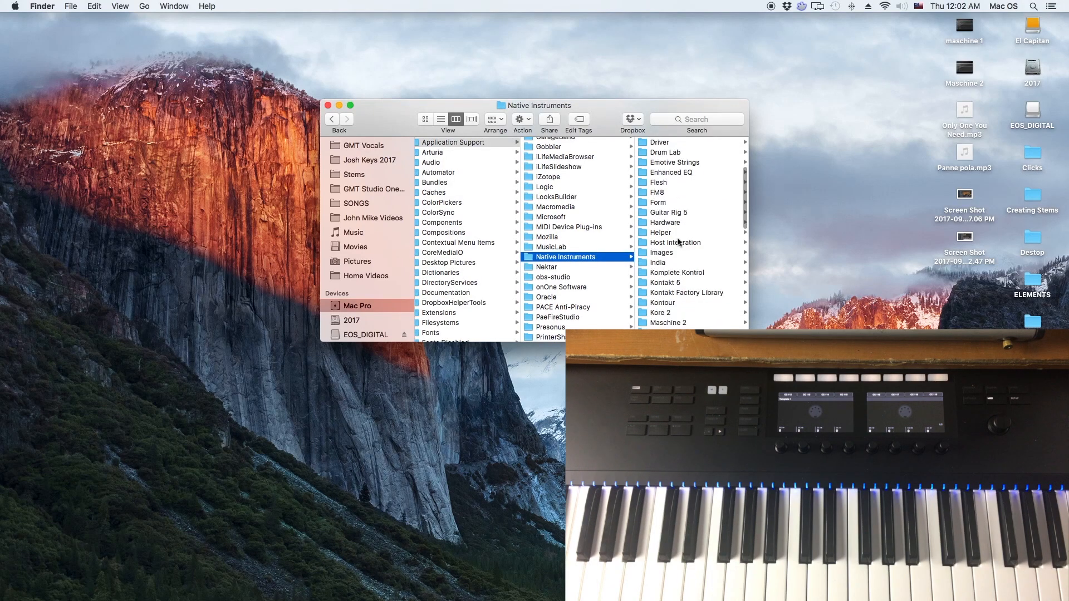
scroll("down", 3)
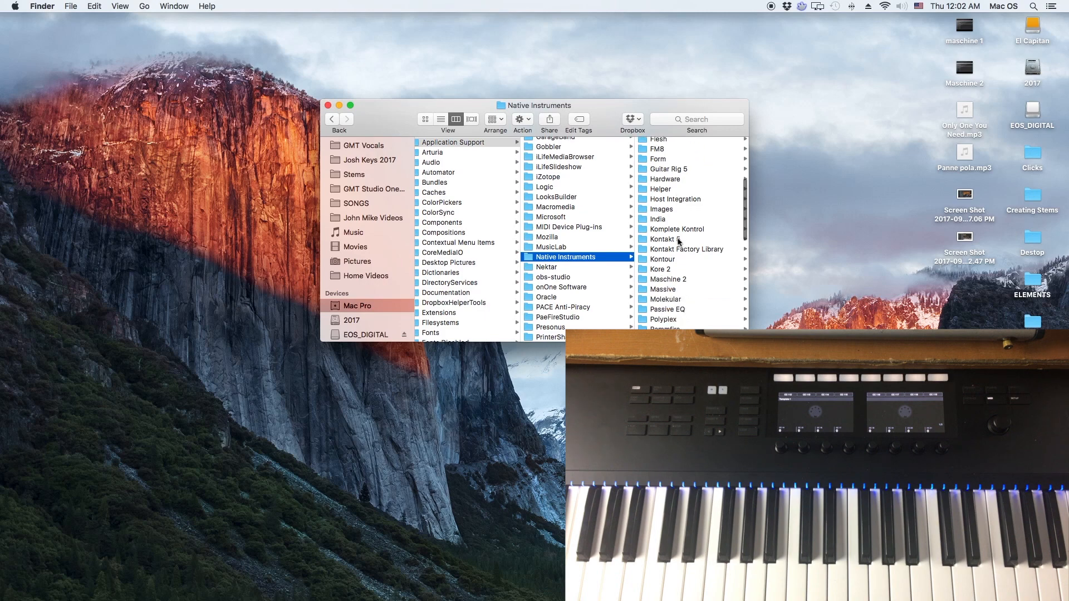
scroll("down", 3)
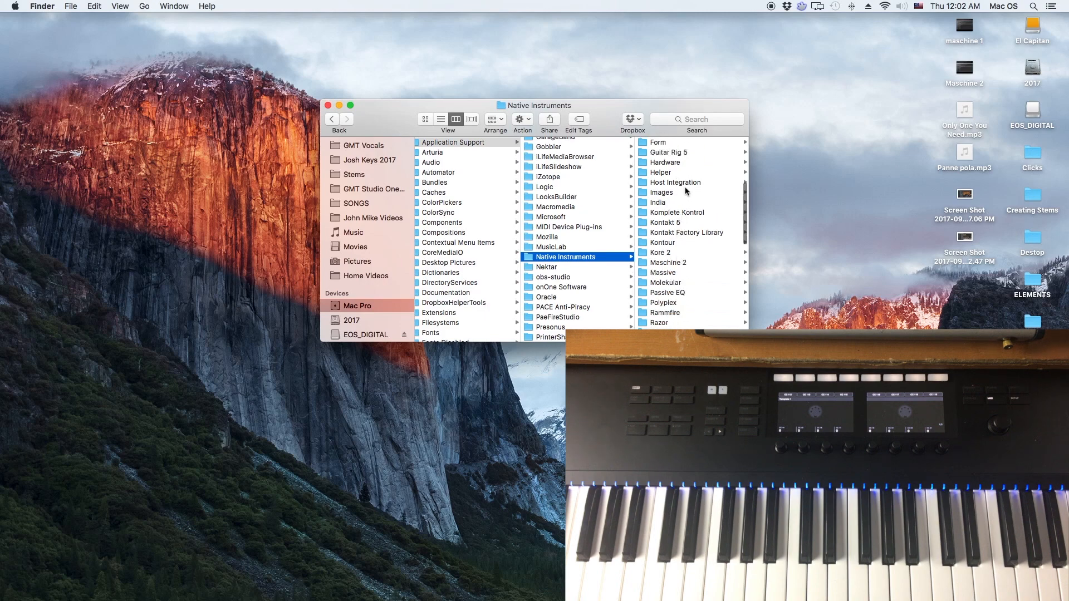
Drill into Host Integration > Ableton Live > Komplete_Kontrol_Mk2 and bring up its context menu
left_click(674, 182)
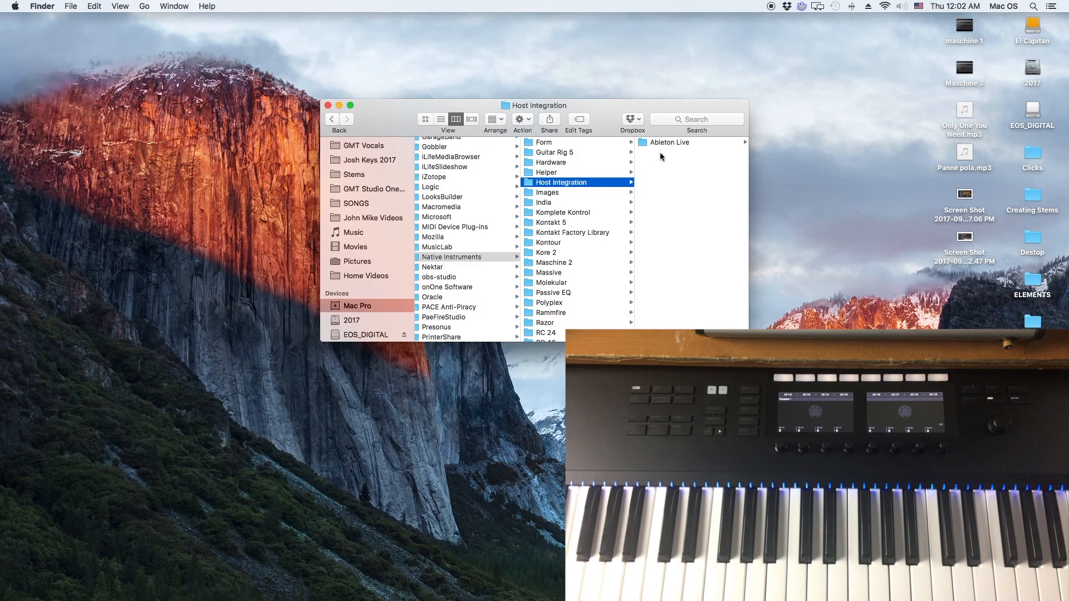
left_click(671, 142)
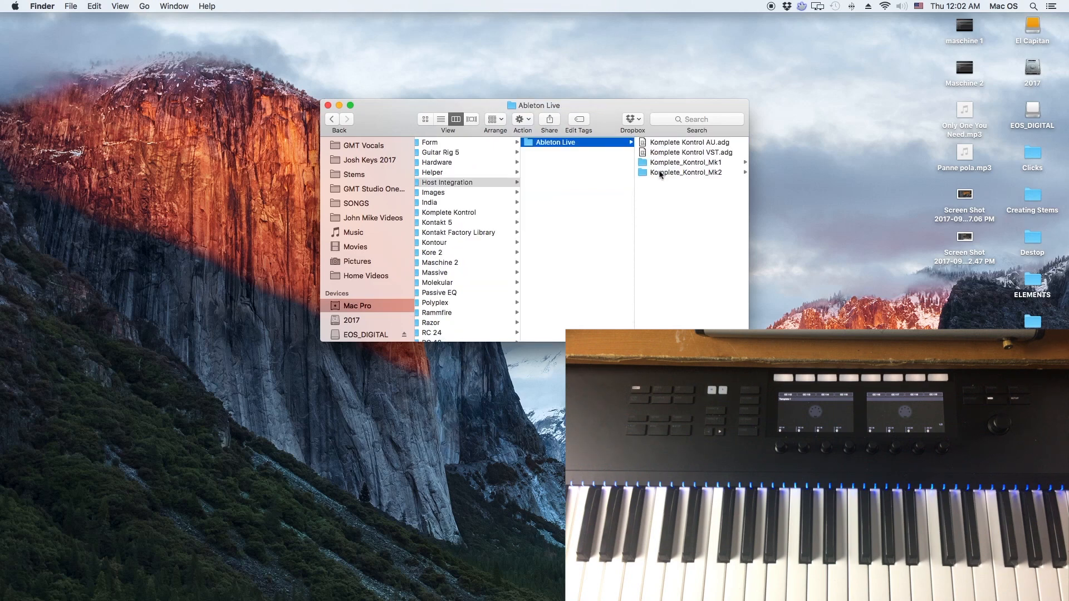
left_click(685, 173)
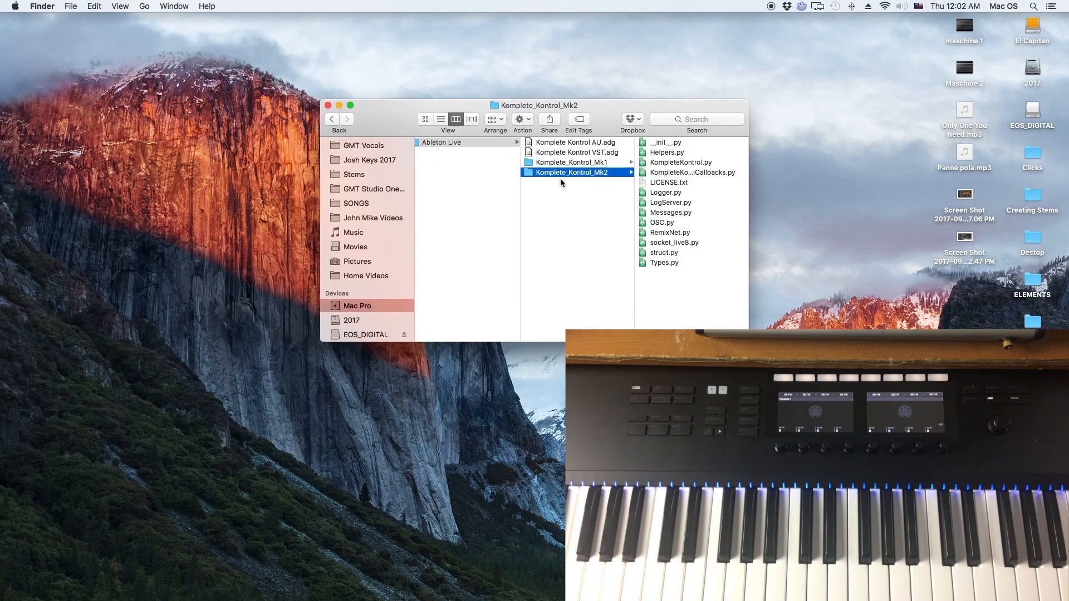
right_click(575, 172)
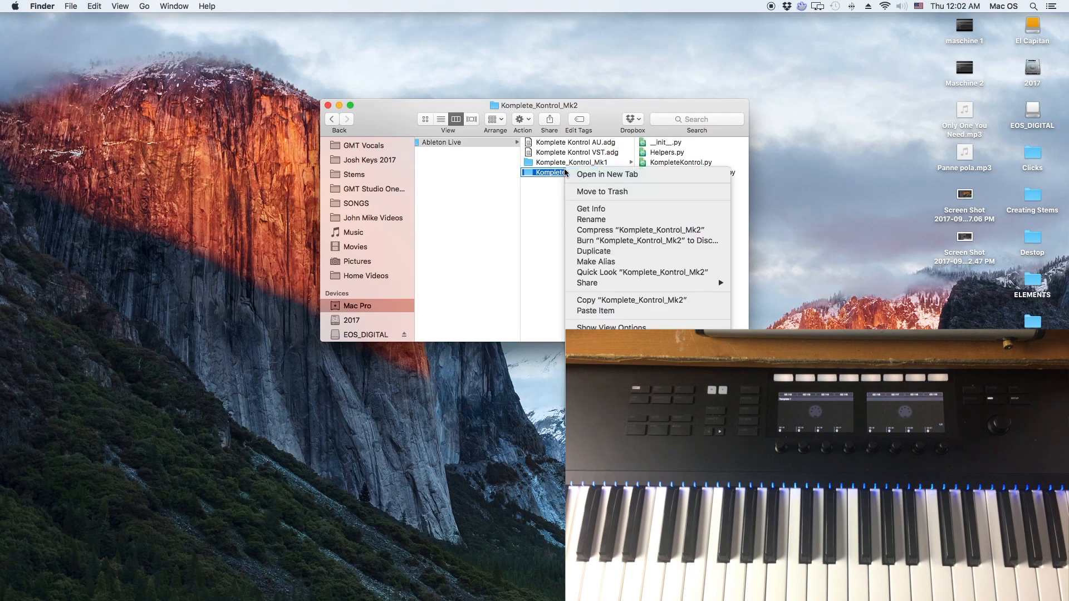
mouse_move(647, 240)
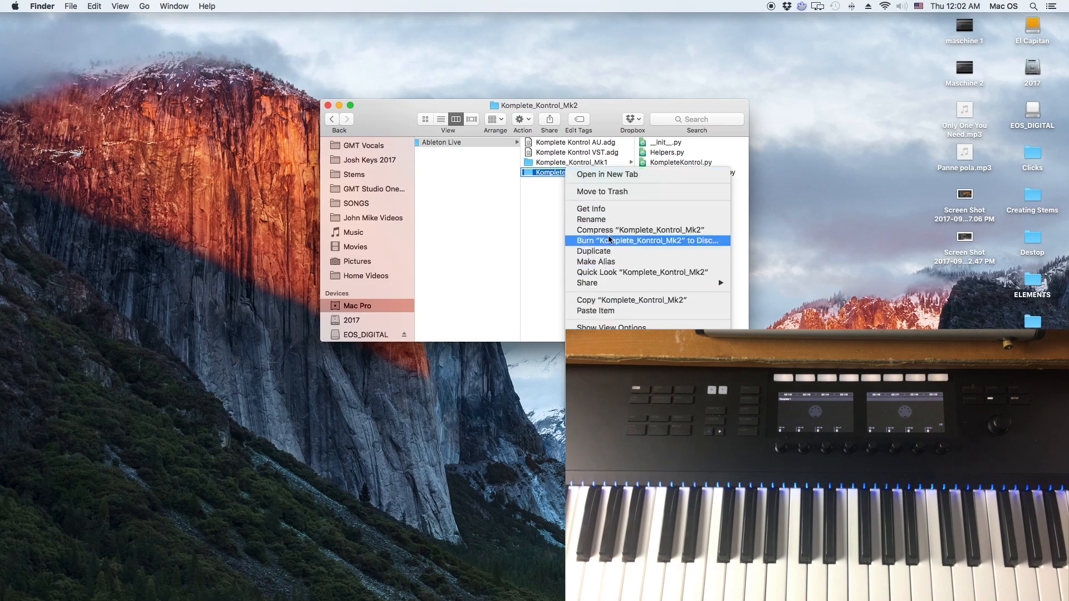
mouse_move(586, 283)
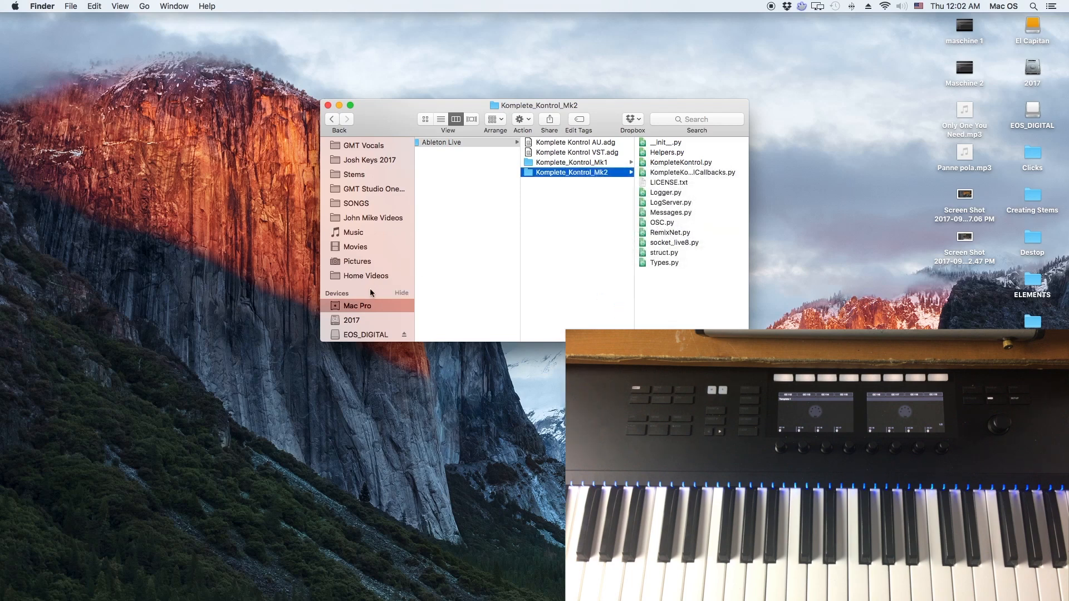
mouse_move(367, 333)
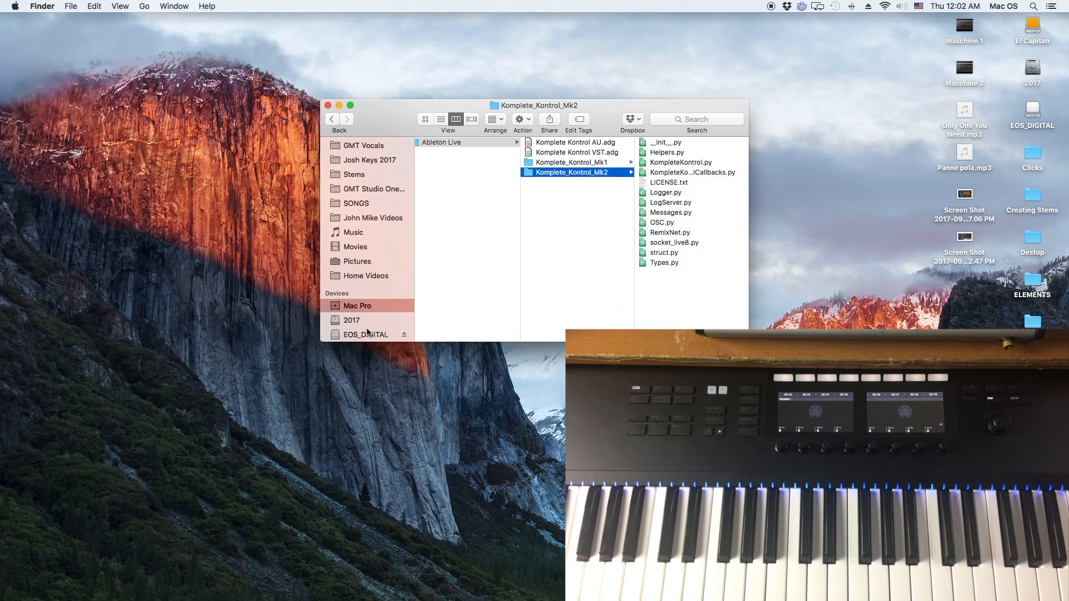
Show the package contents of the Ableton Live 9 Standard application
scroll("up", 3)
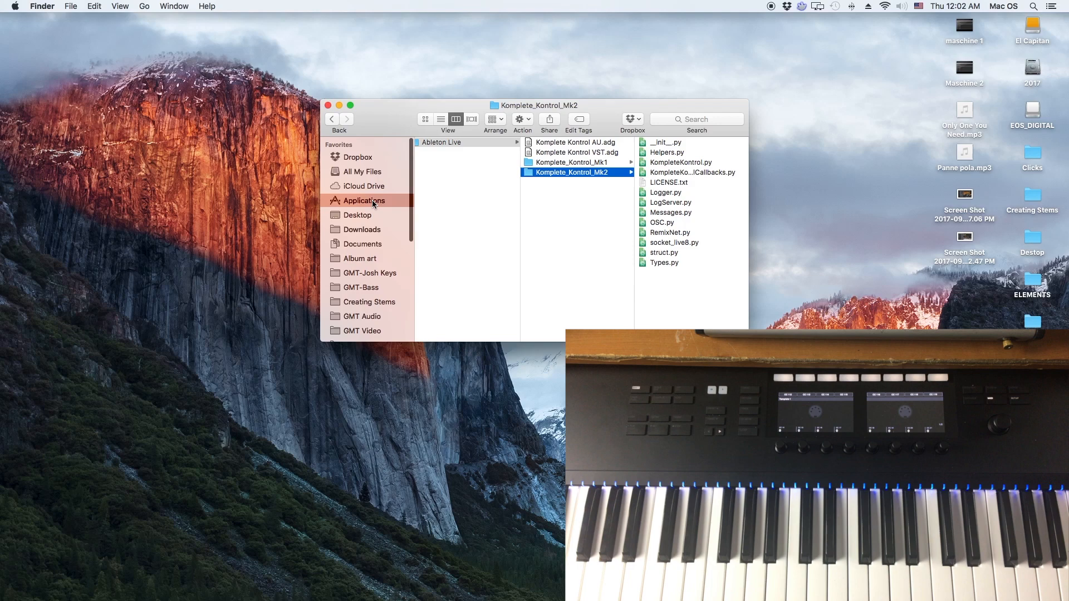
left_click(364, 201)
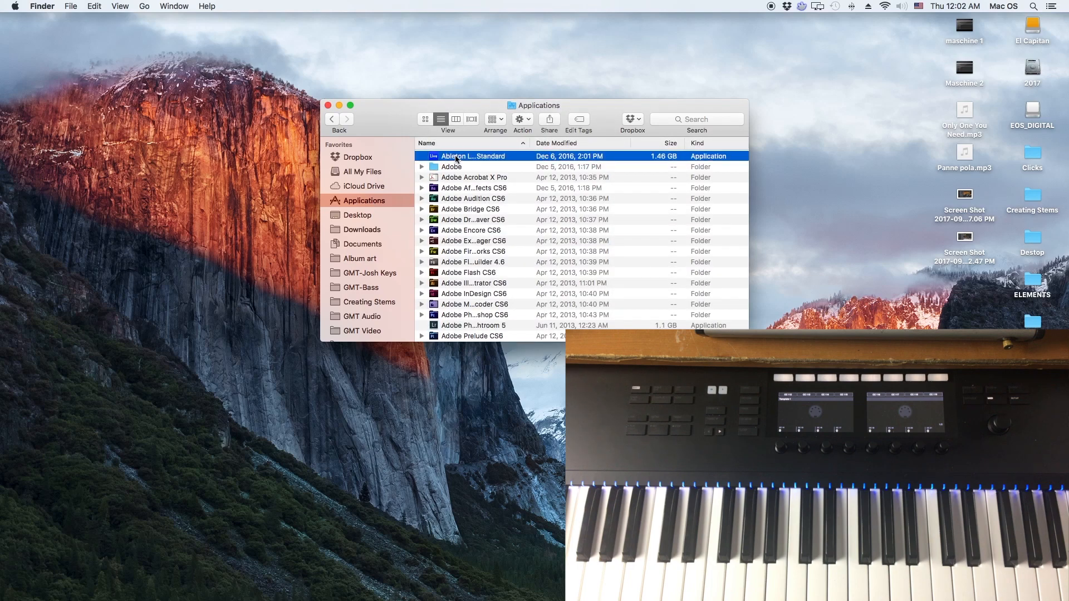
right_click(473, 156)
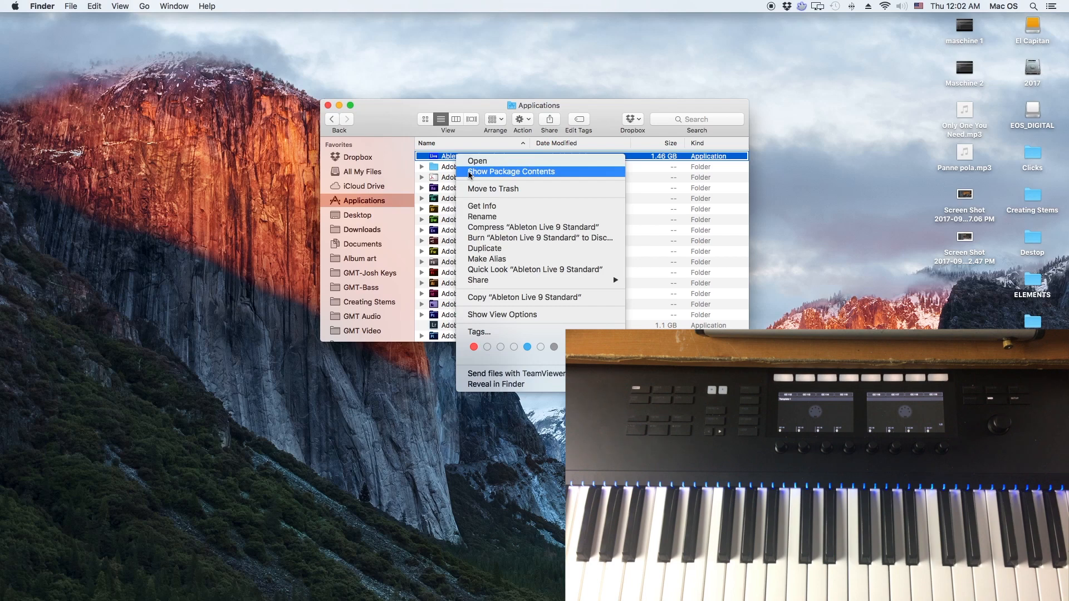
left_click(510, 171)
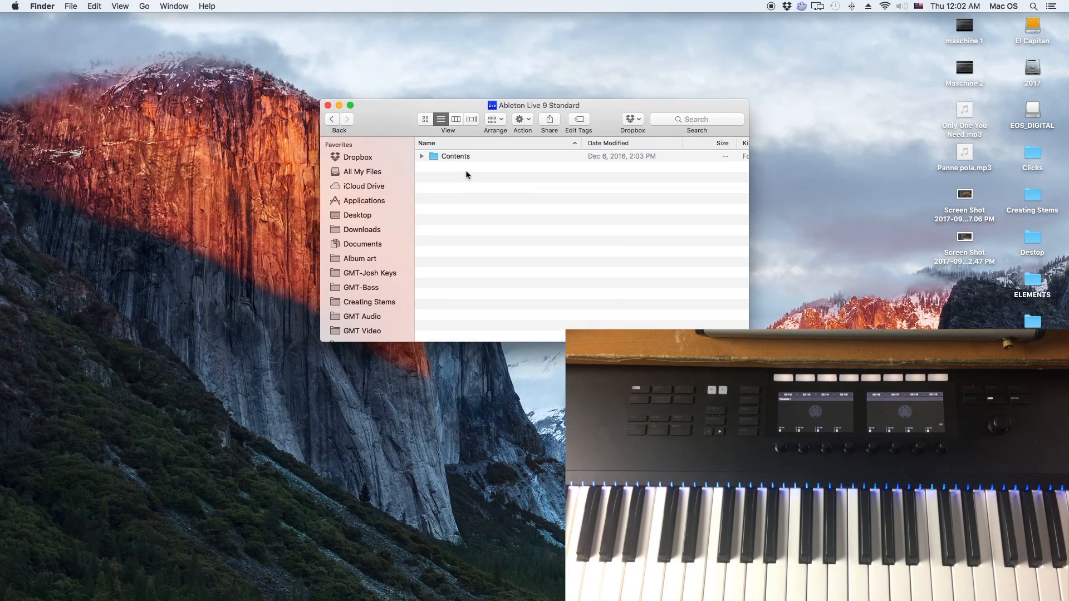
Open Contents > App-Resources > MIDI Remote Scripts and select the Komplete_Kontrol_Mk2 folder
double_click(455, 155)
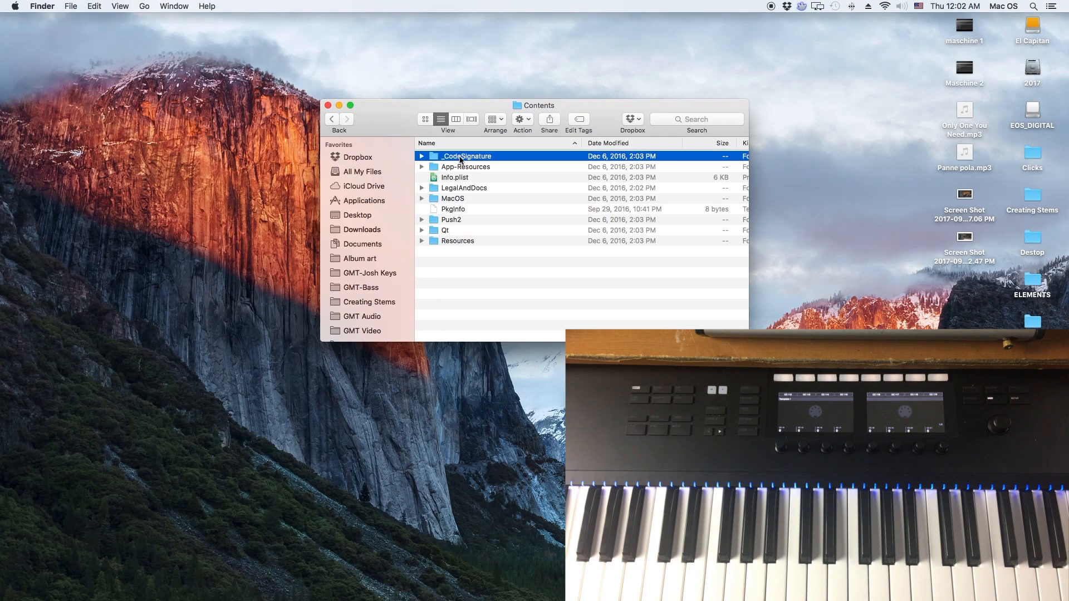
double_click(466, 167)
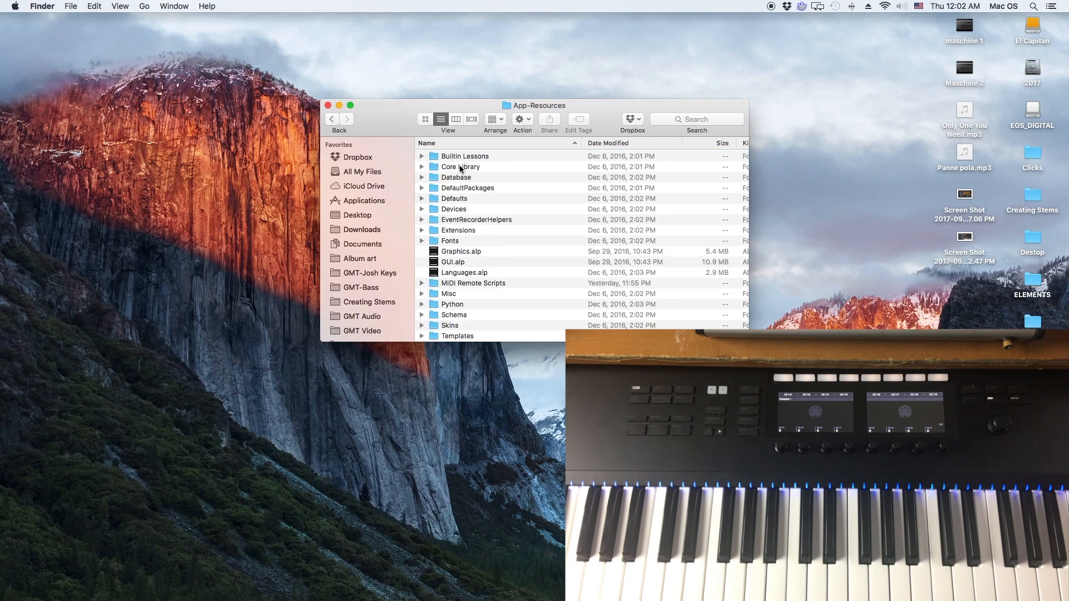
mouse_move(467, 283)
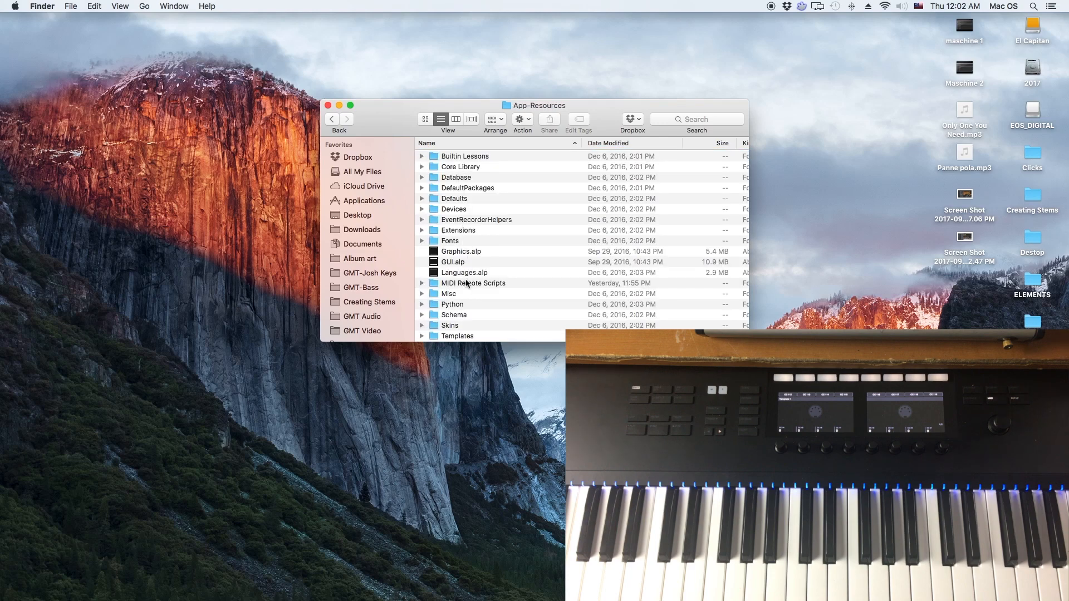
left_click(473, 283)
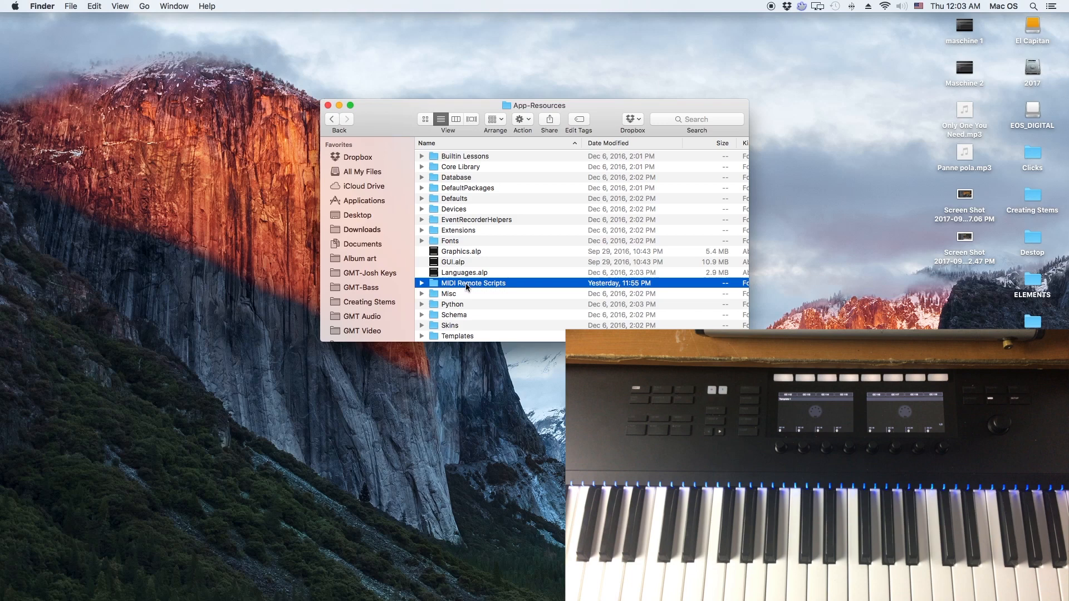
double_click(473, 283)
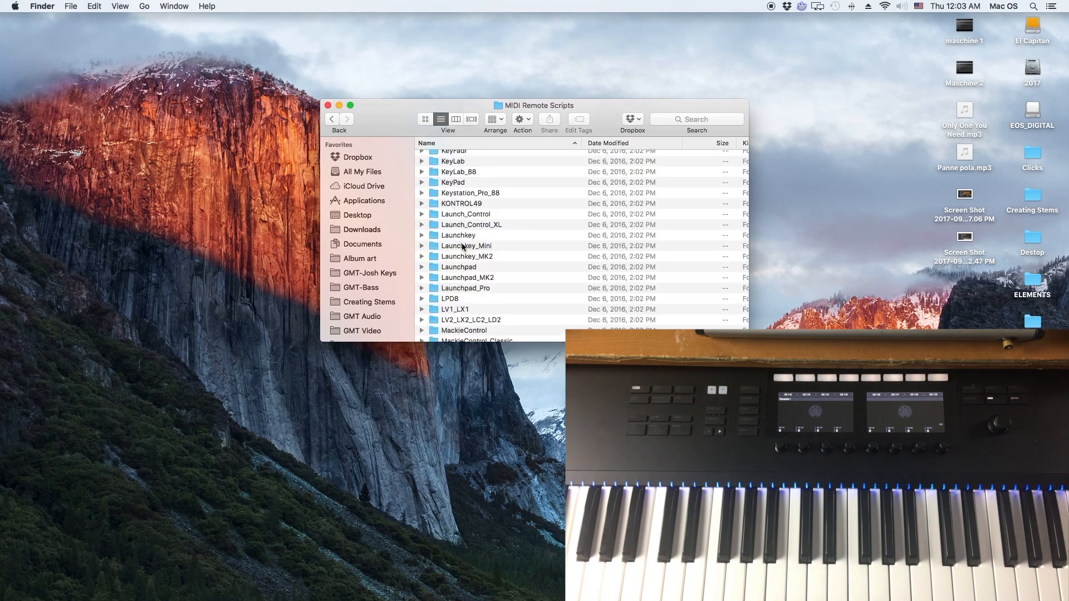
scroll("up", 3)
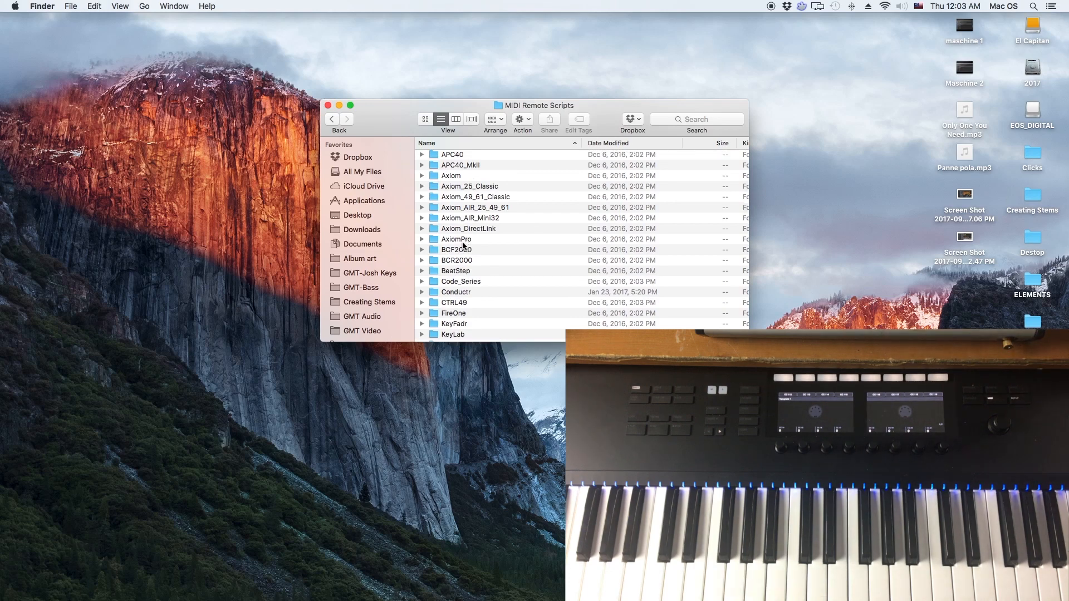
scroll("down", 3)
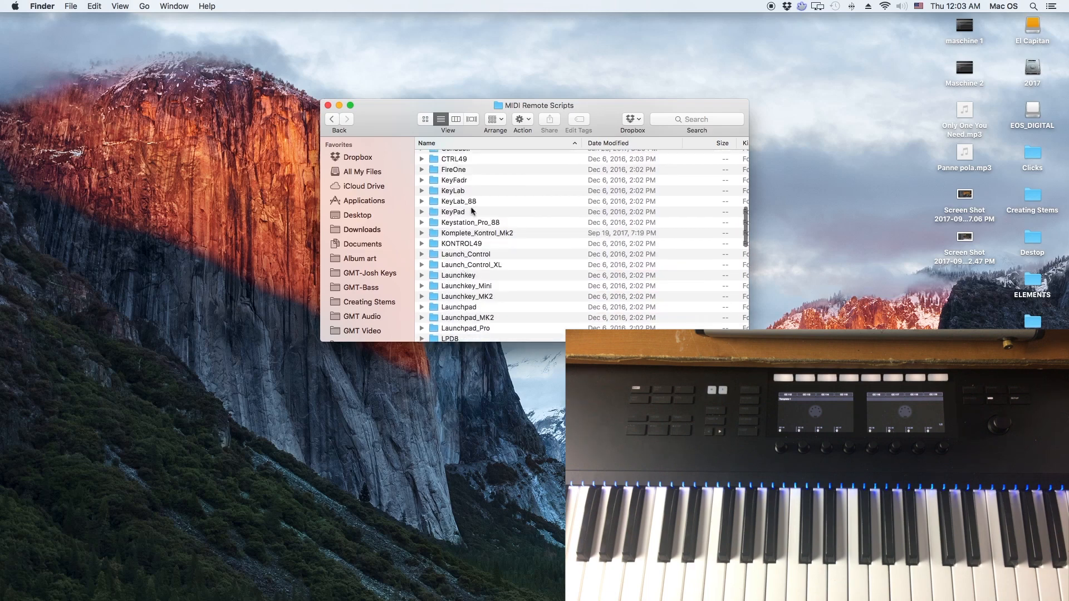
left_click(478, 233)
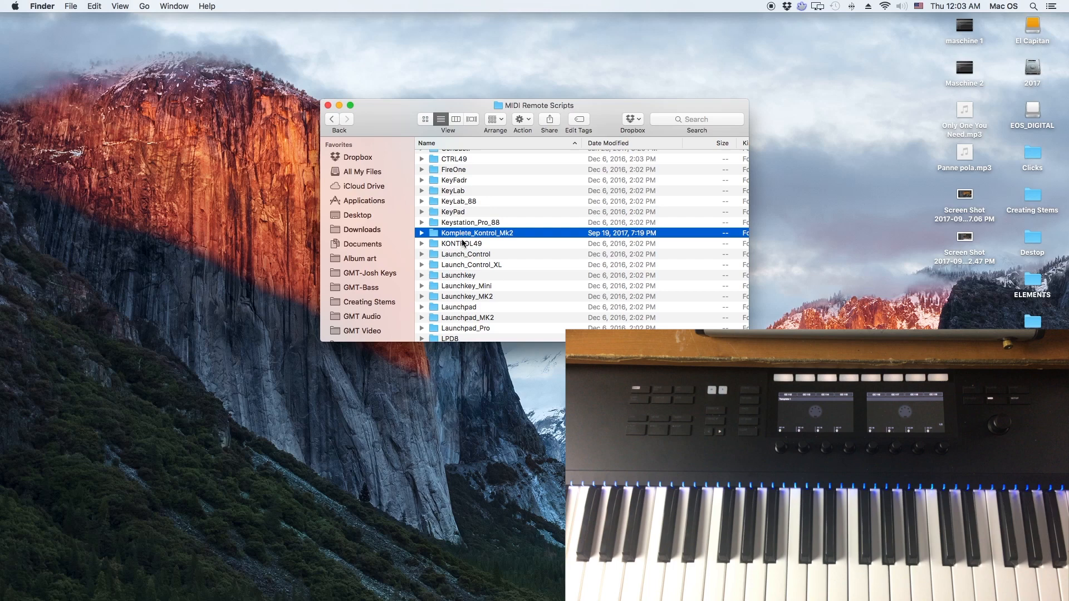
mouse_move(328, 98)
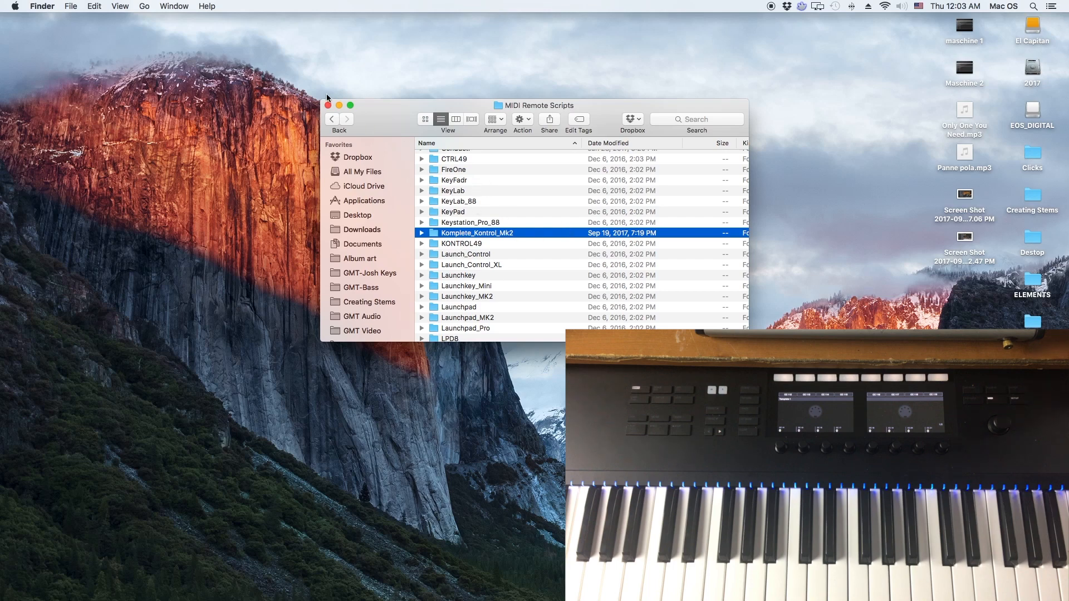
Close the MIDI Remote Scripts Finder window and launch Ableton Live from the Dock
left_click(328, 105)
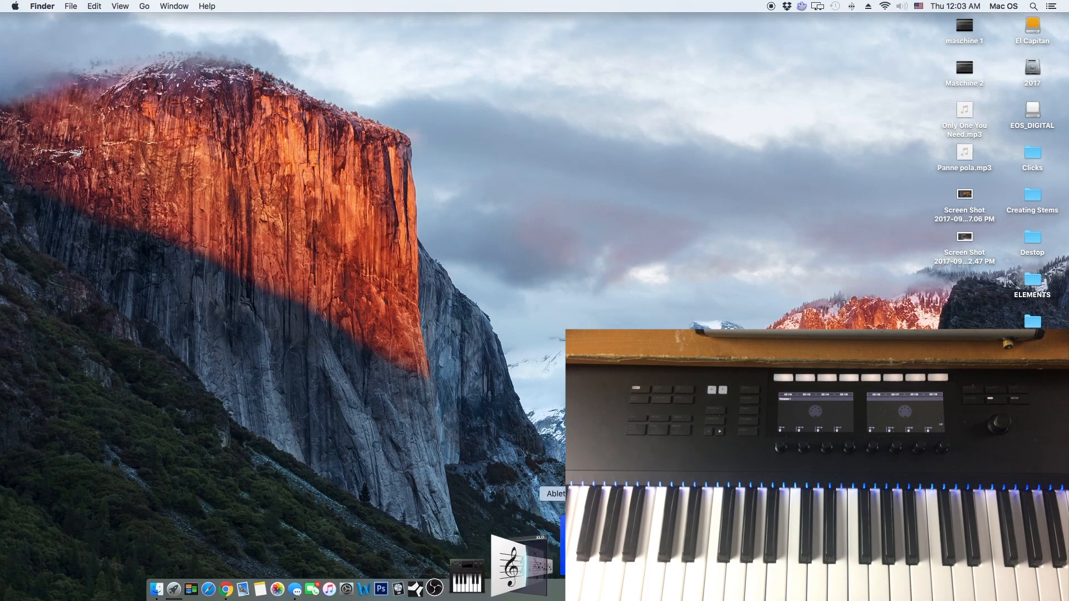
left_click(467, 588)
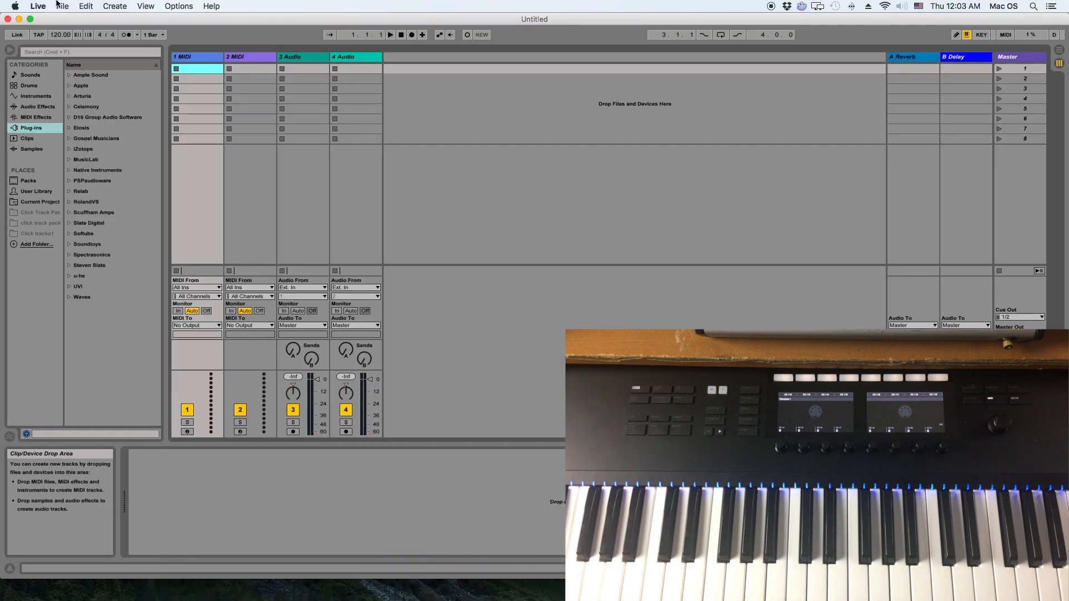
left_click(37, 6)
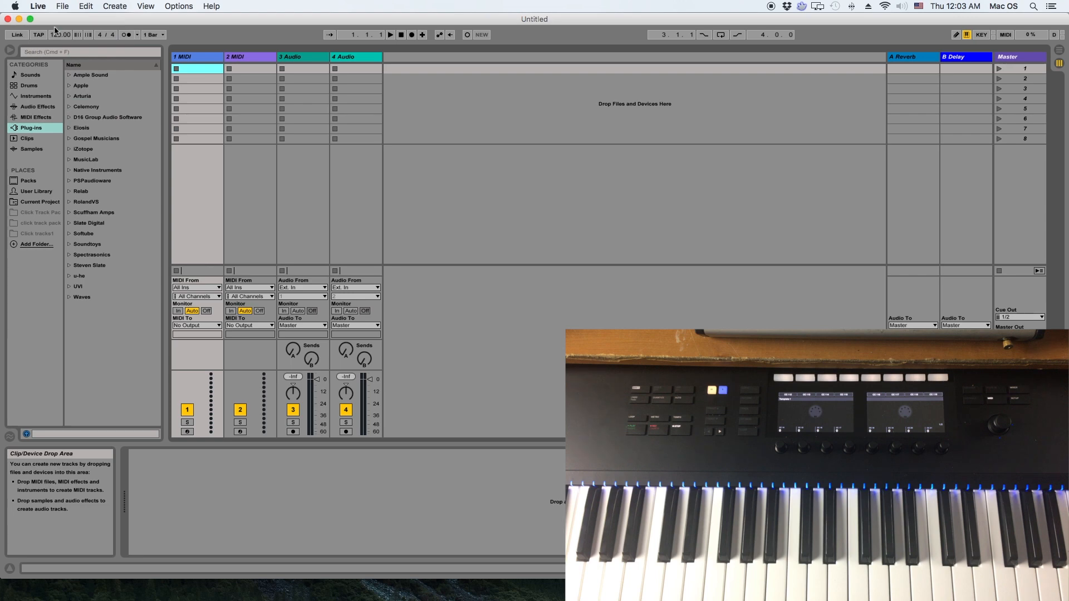
In Live Preferences, set control surface 5 to Komplete Kontrol with the KOMPLETE KONTROL output port
left_click(38, 6)
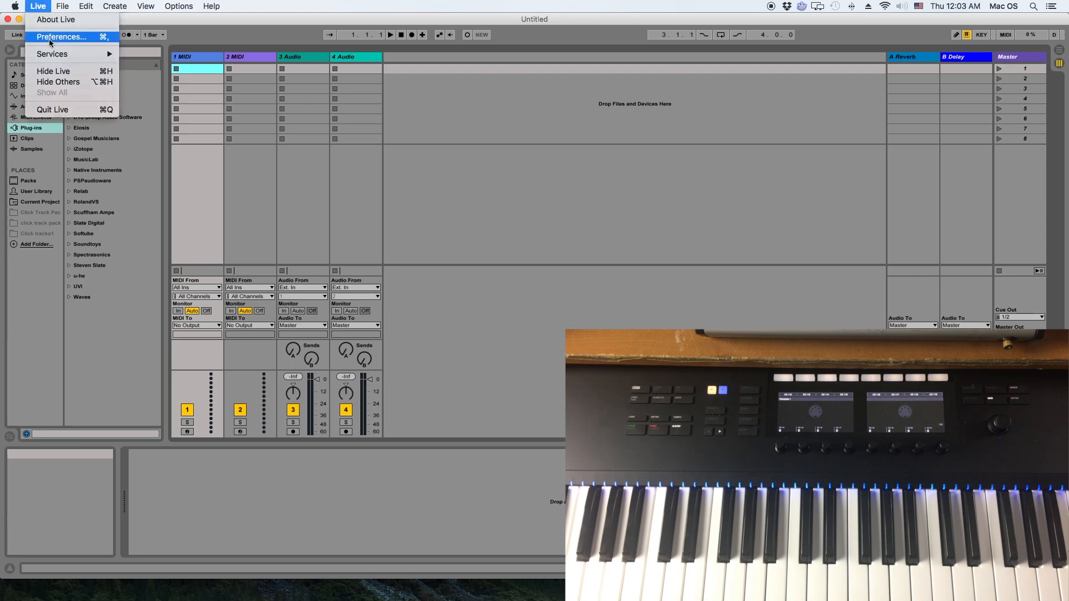
left_click(61, 36)
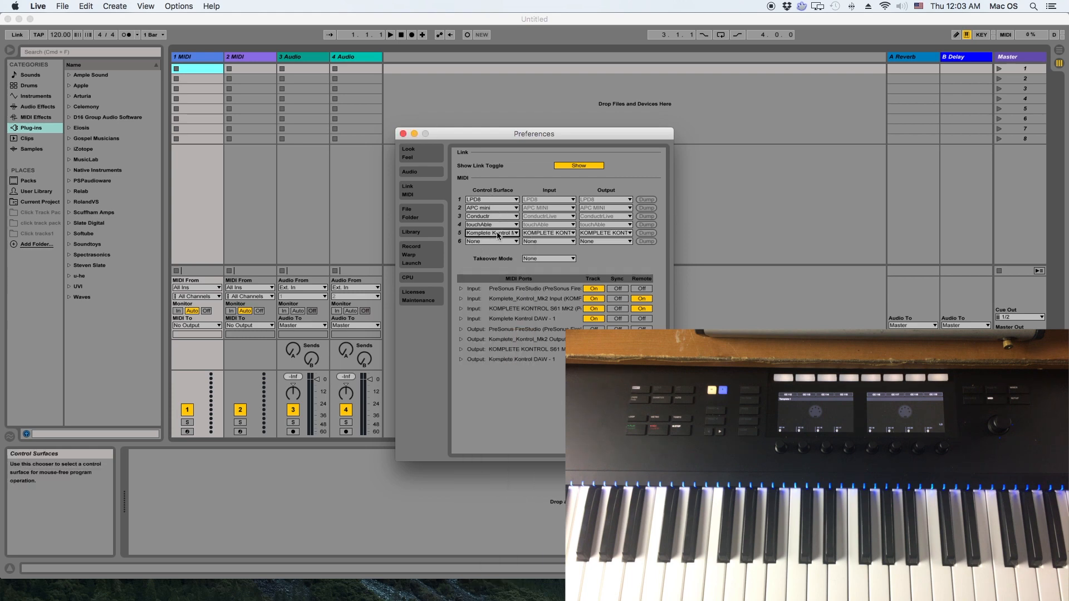
left_click(410, 213)
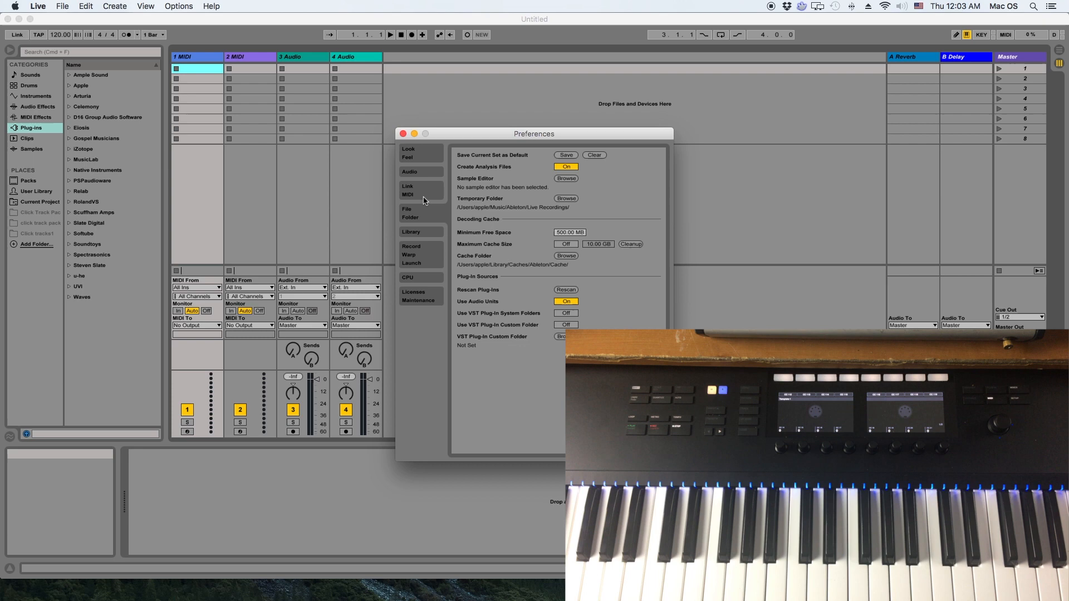
left_click(407, 194)
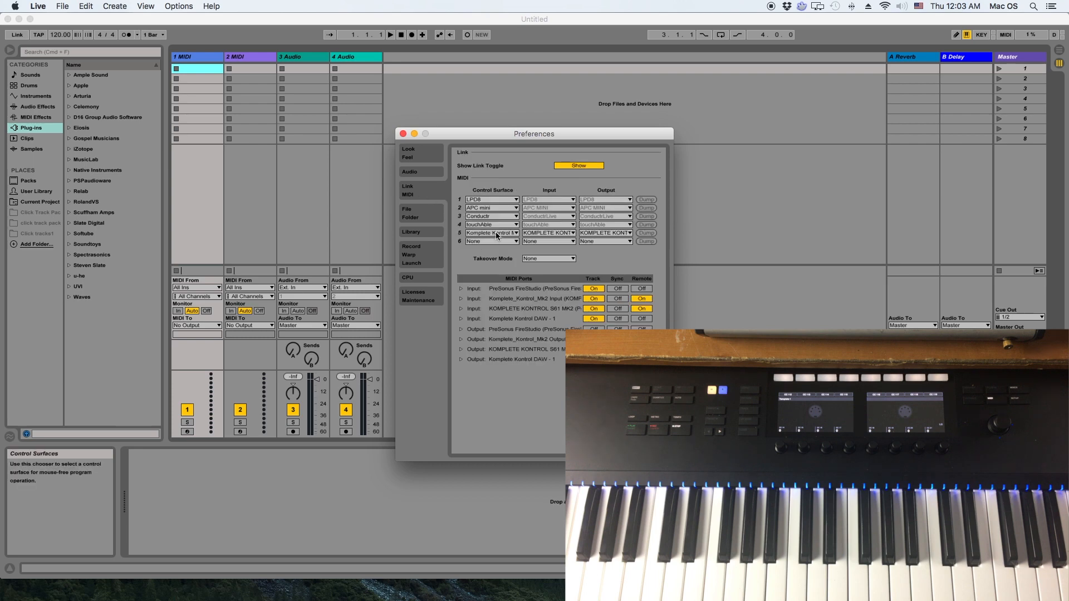
left_click(491, 233)
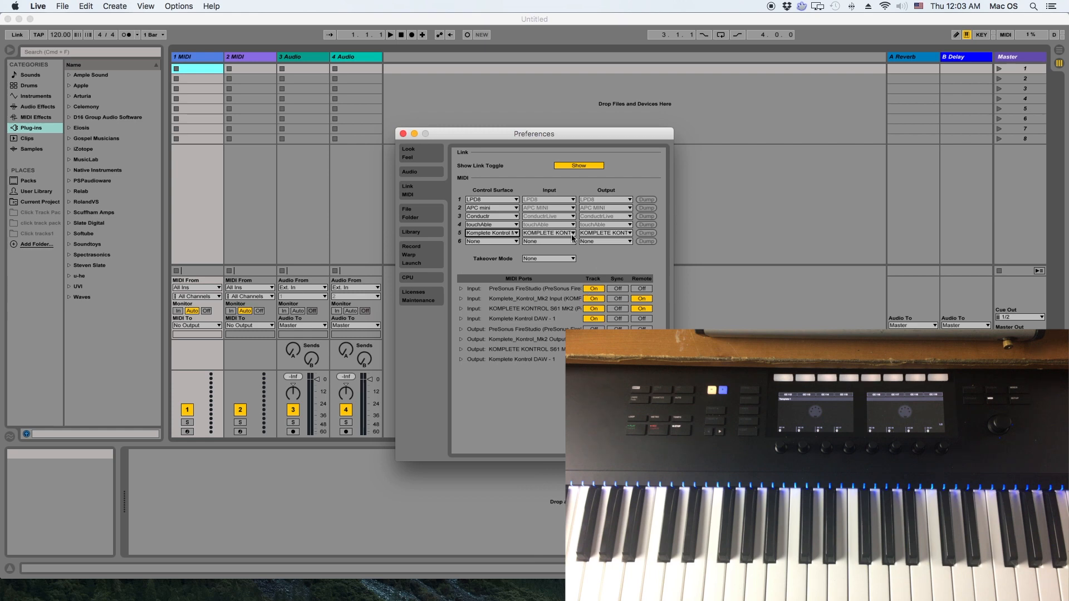
mouse_move(604, 233)
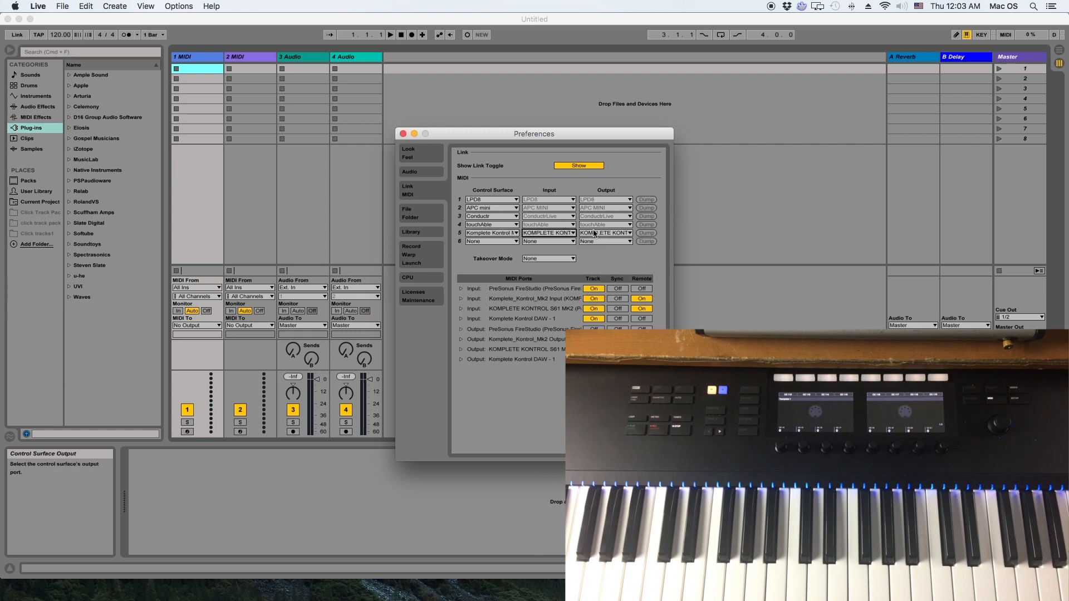
left_click(604, 233)
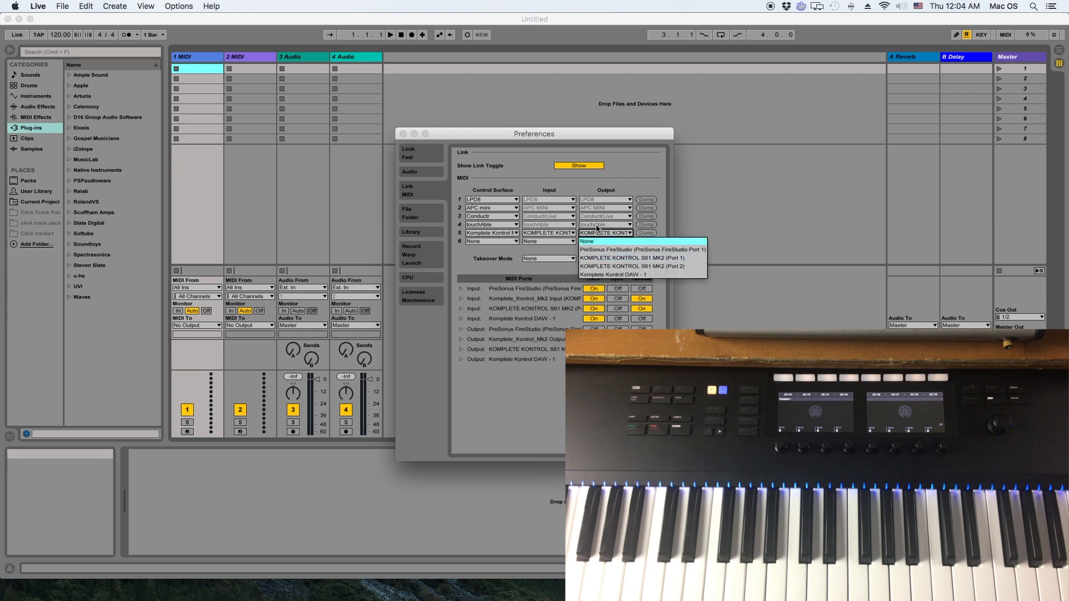
left_click(586, 241)
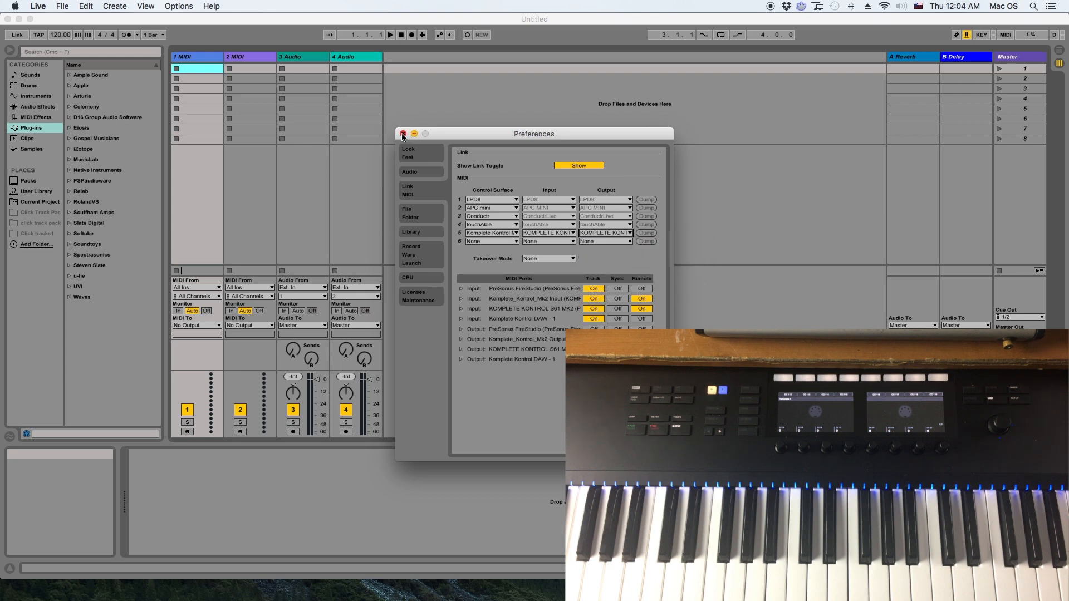
Close Preferences and control Live from the keyboard, bringing the tempo to 138.43 BPM
left_click(403, 134)
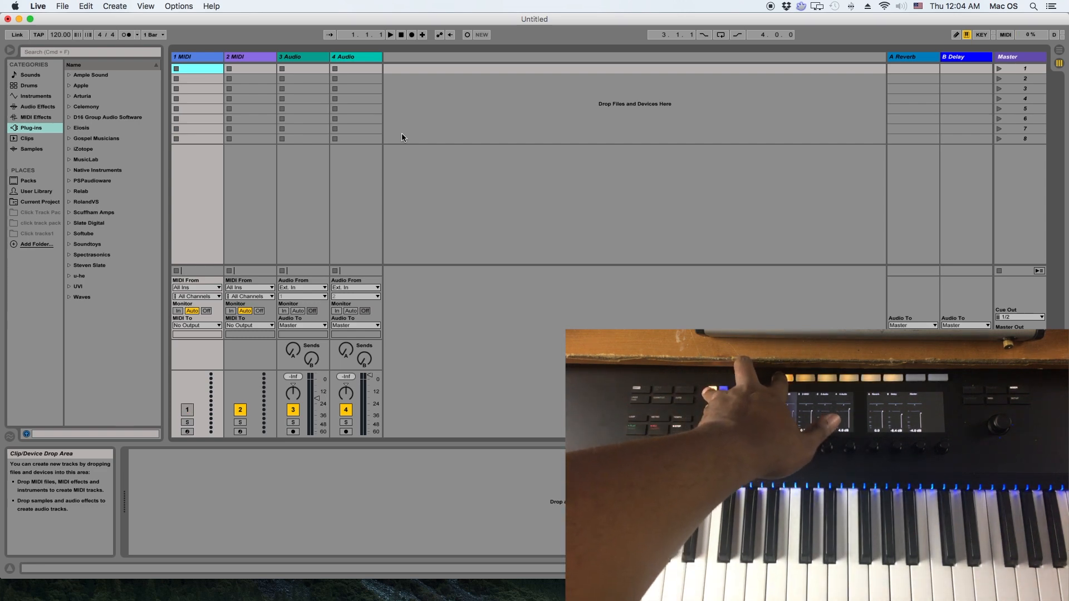
left_click(188, 410)
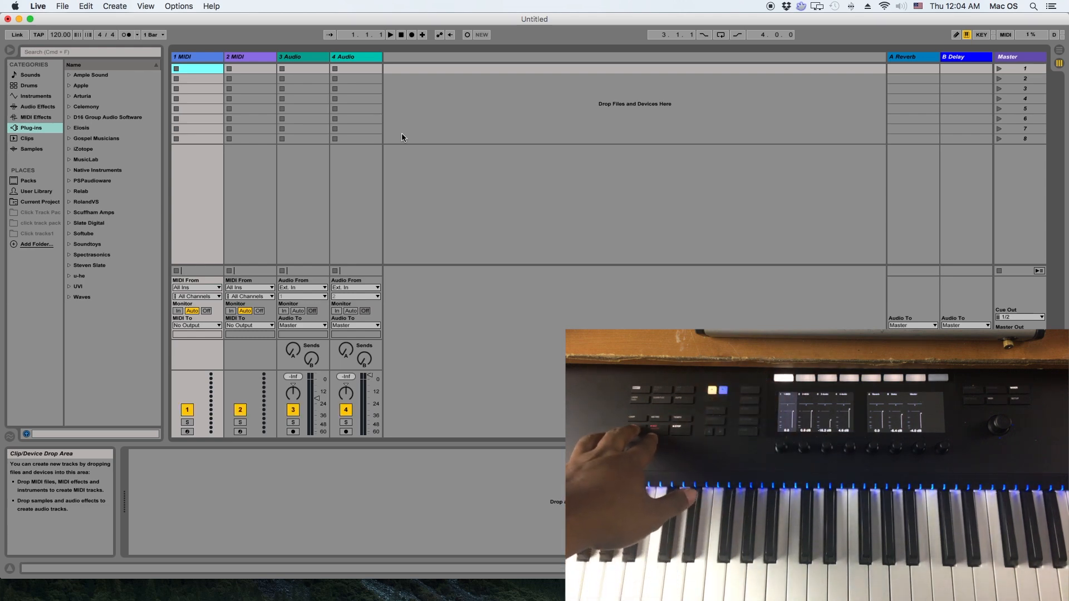
left_click(391, 35)
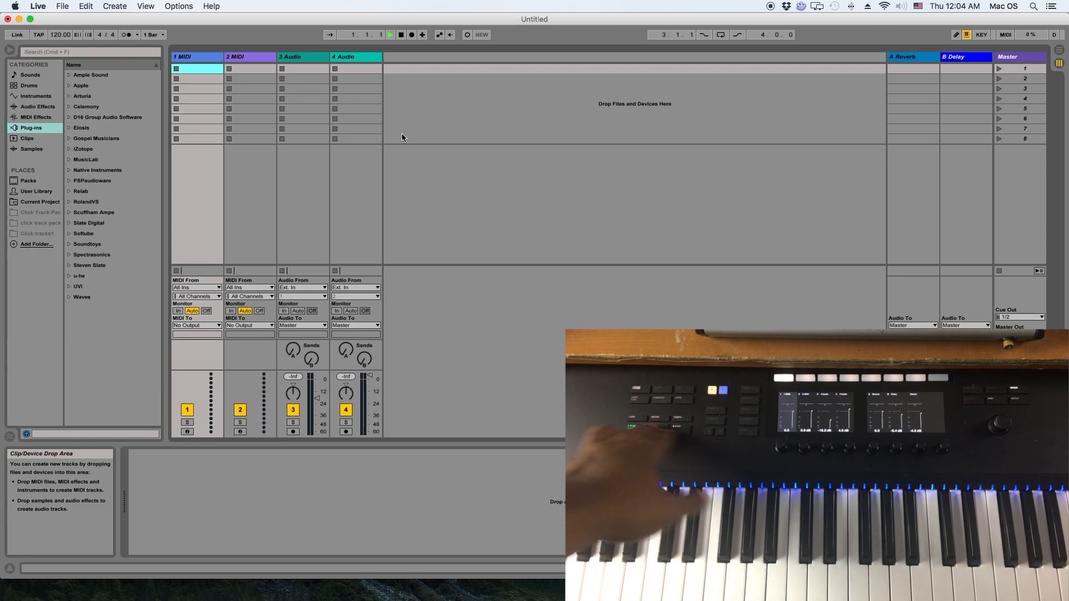
left_click(390, 34)
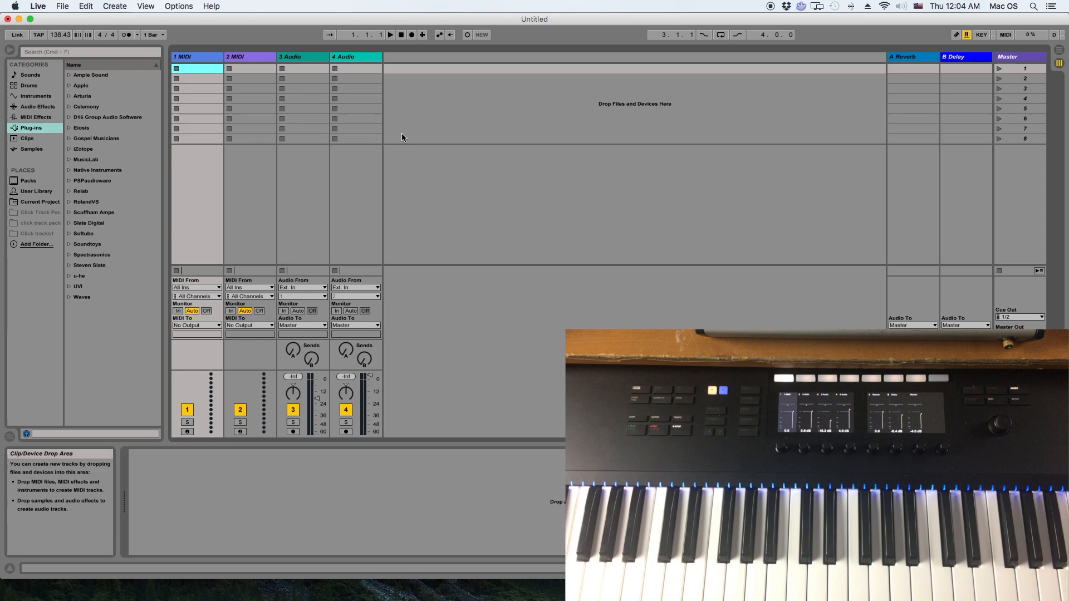
Step through Session View tracks and scenes from the keyboard, landing on and launching scene 3
left_click(249, 68)
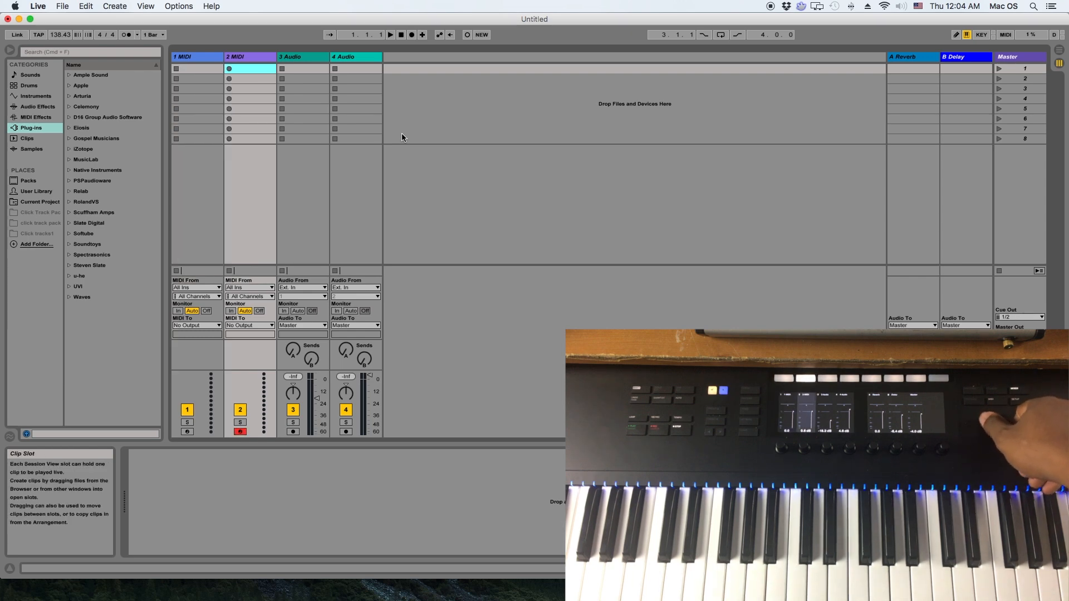
left_click(355, 68)
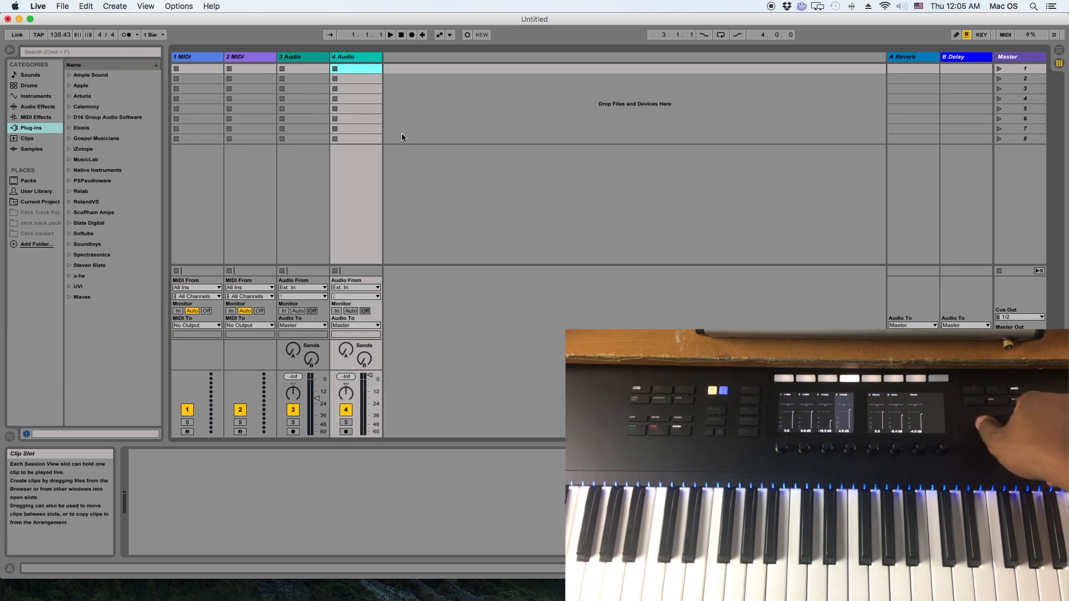
left_click(302, 68)
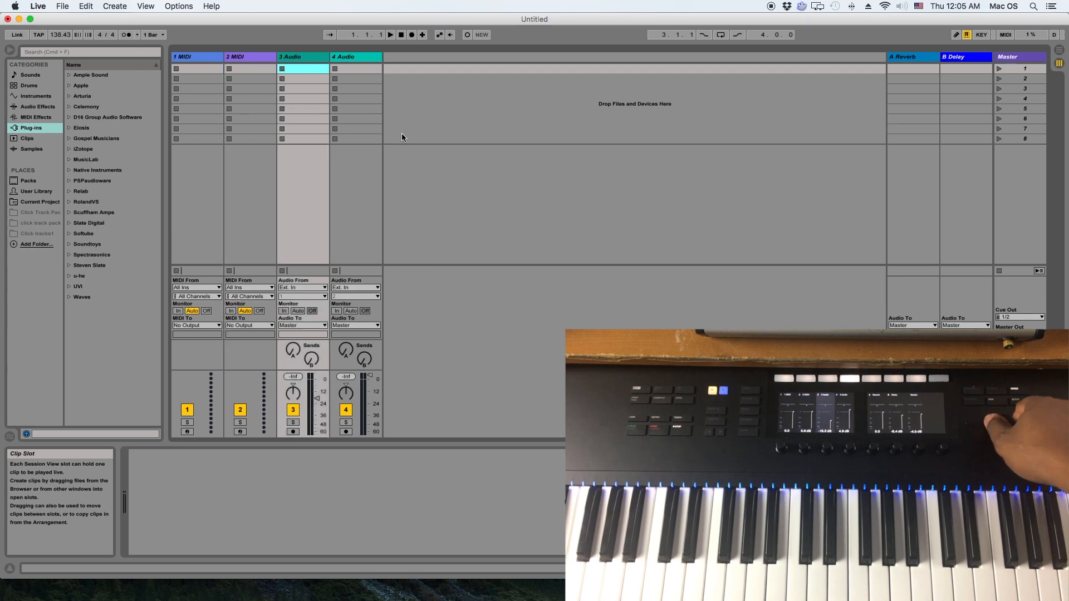
left_click(912, 57)
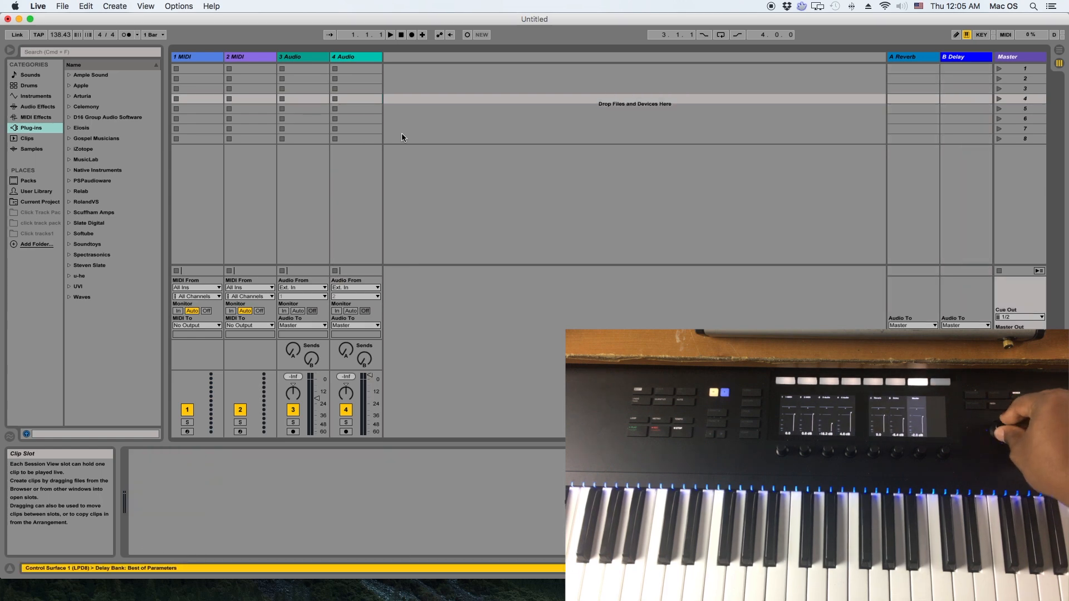
left_click(1018, 88)
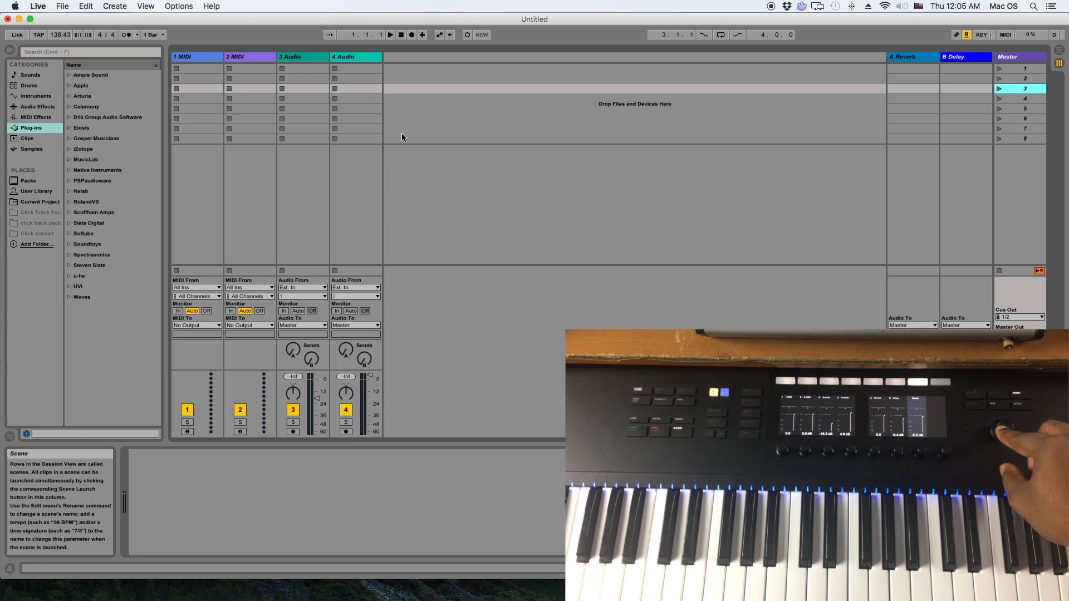